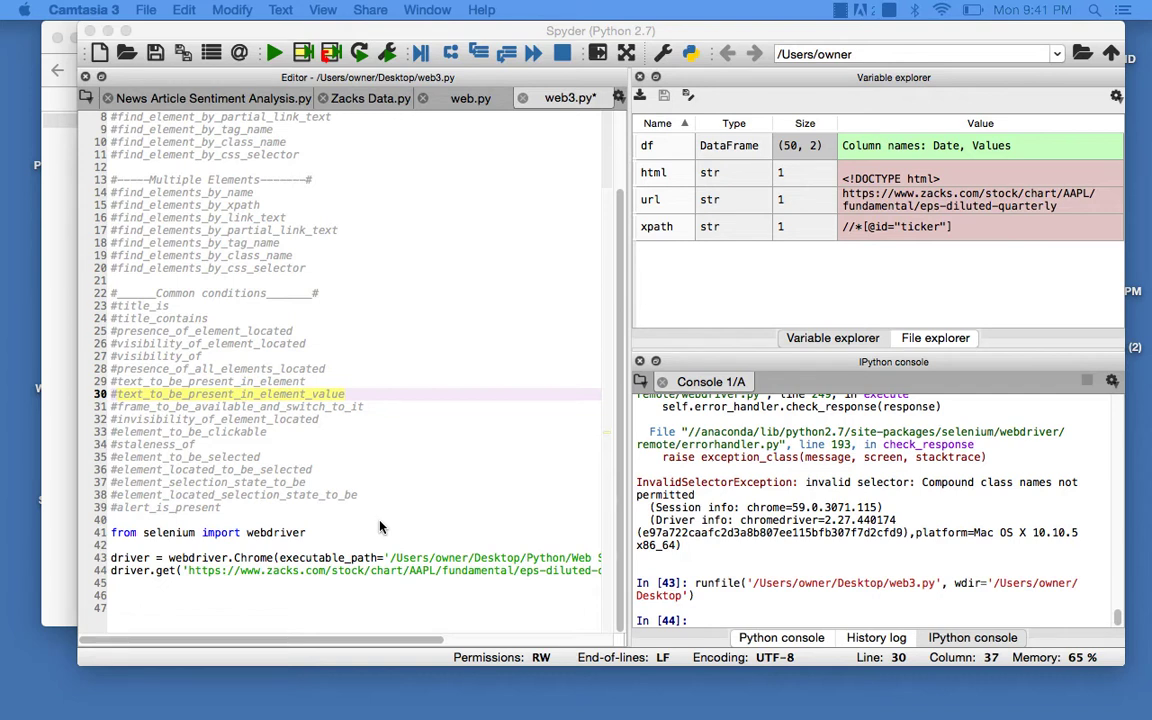
{"action": "mouse_move", "coordinate": [367, 533]}
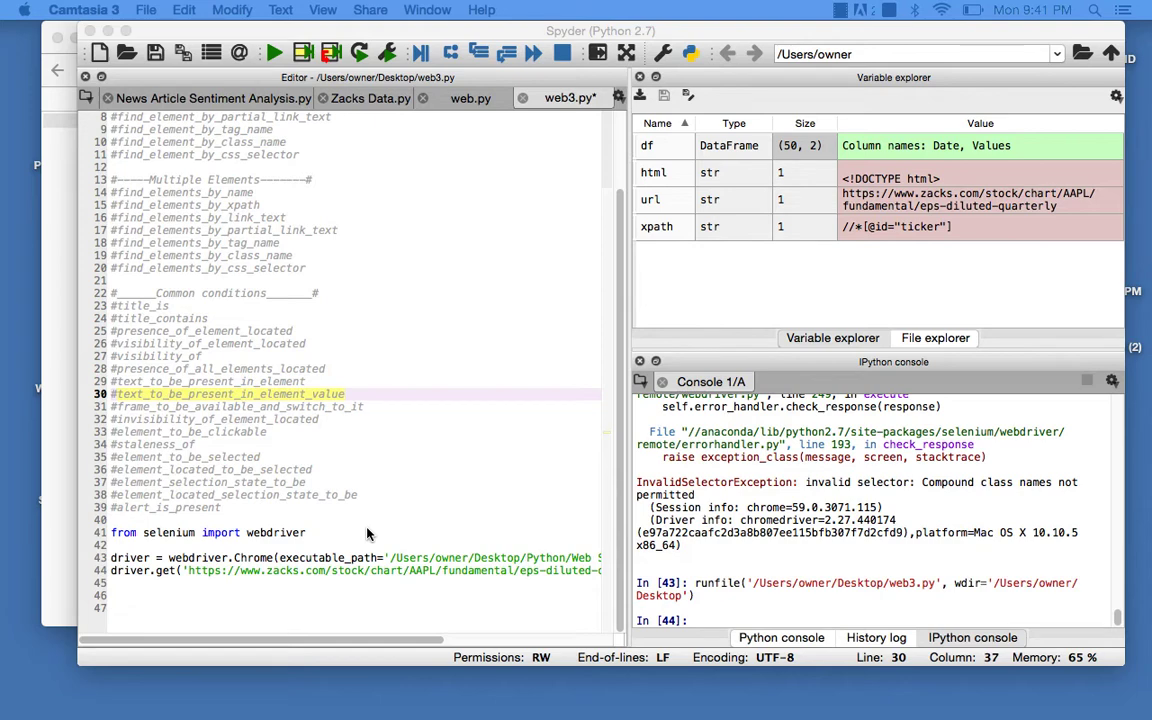
Step: Insert blank lines after the 'from selenium import webdriver' line, before the Chrome driver code
{"action": "scroll", "scroll_direction": "up", "scroll_amount": 3}
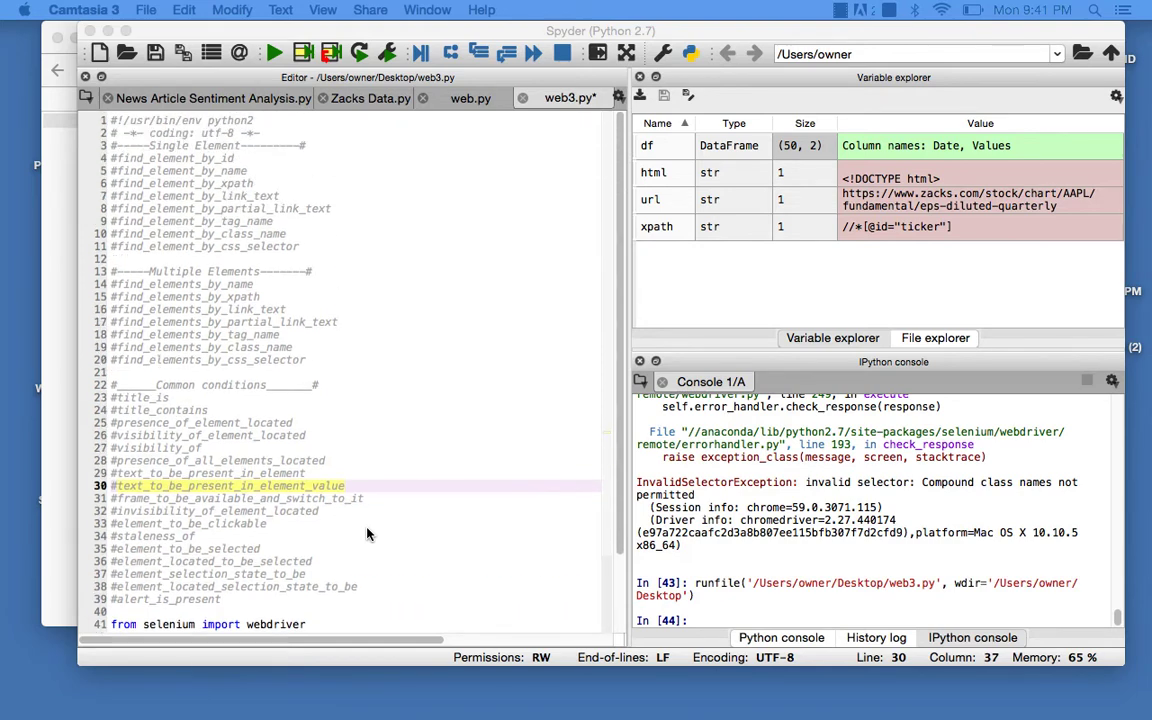
{"action": "scroll", "scroll_direction": "down", "scroll_amount": 3}
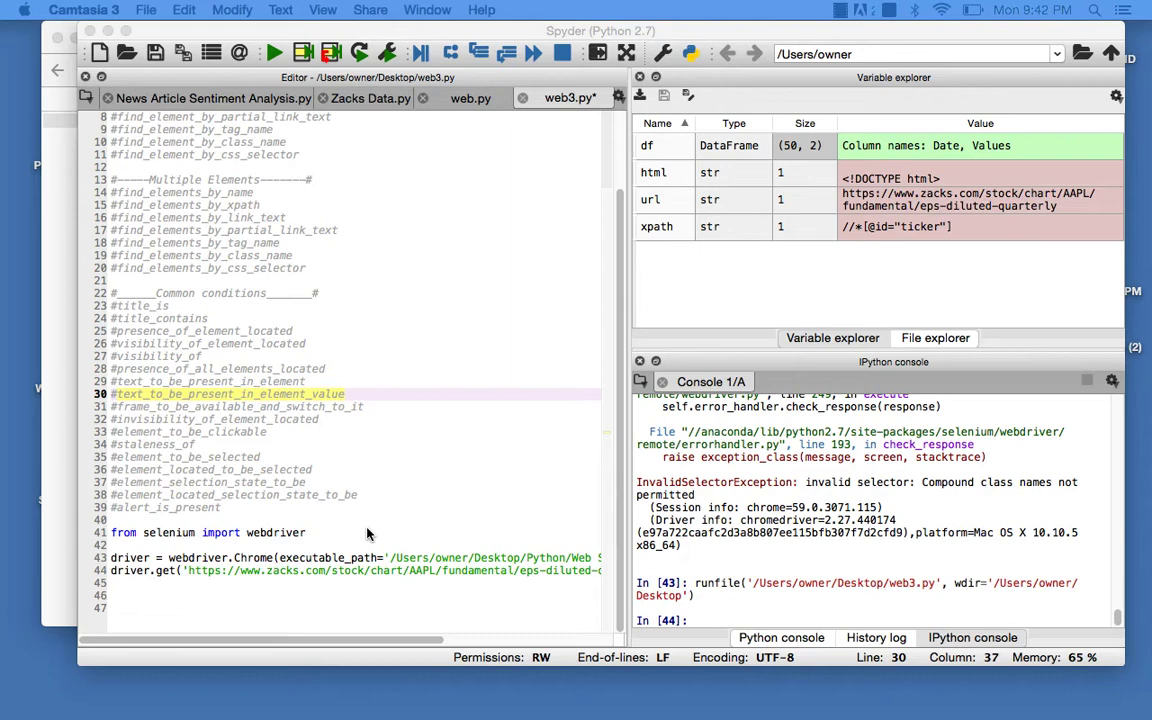
{"action": "left_click", "coordinate": [260, 532]}
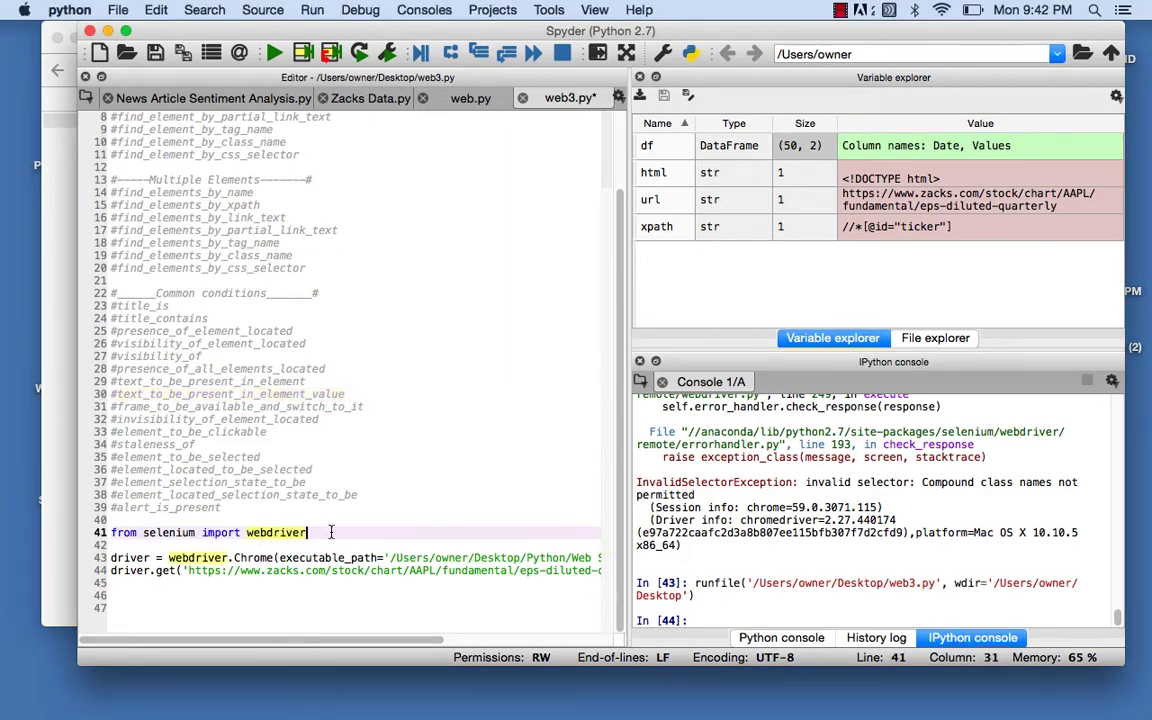
{"action": "key", "text": "Return"}
{"action": "type", "text": "#"}
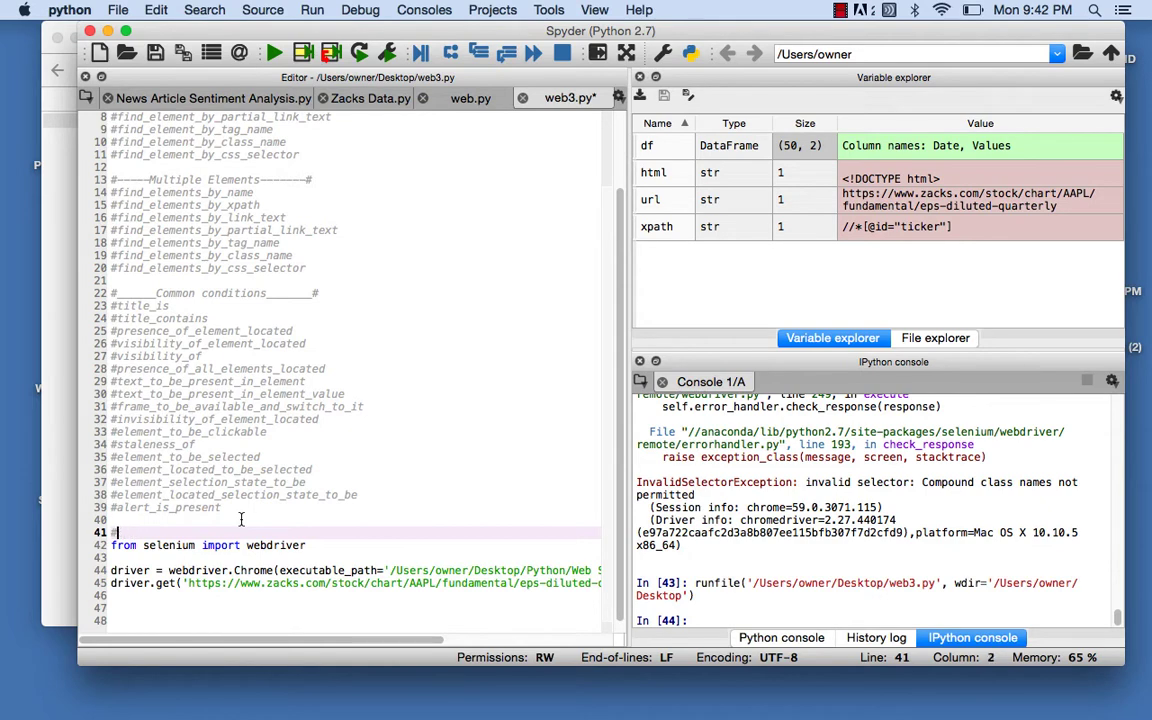
{"action": "left_click", "coordinate": [255, 494]}
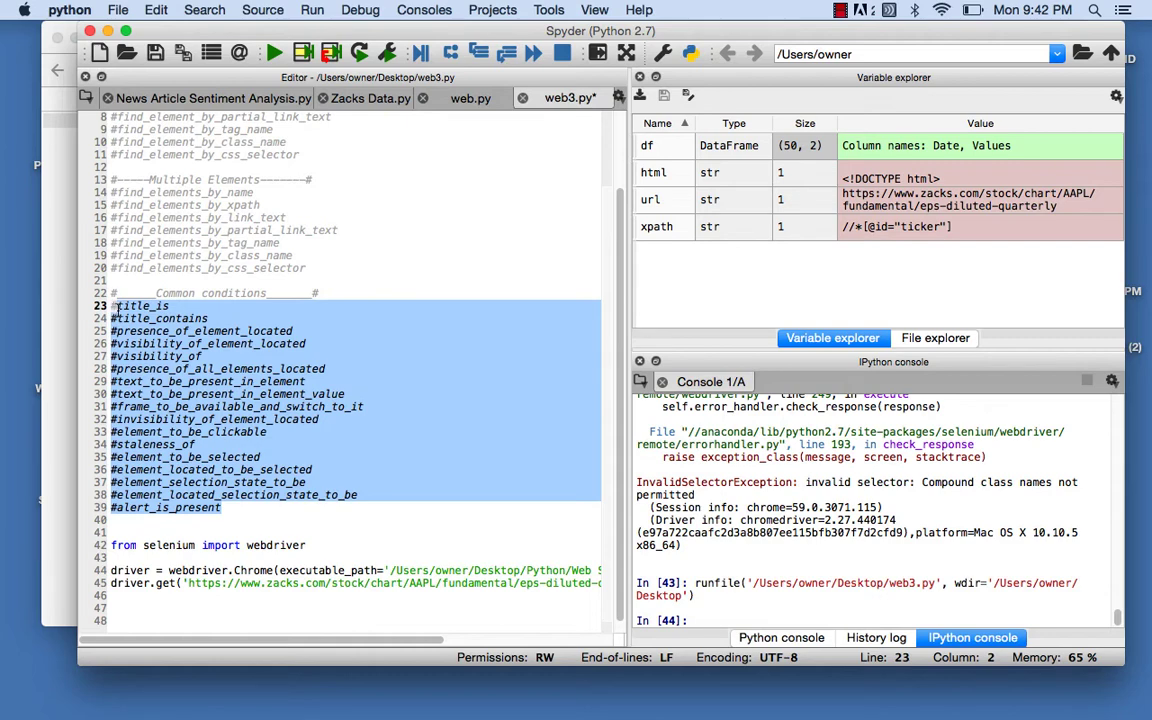
{"action": "left_click", "coordinate": [222, 513]}
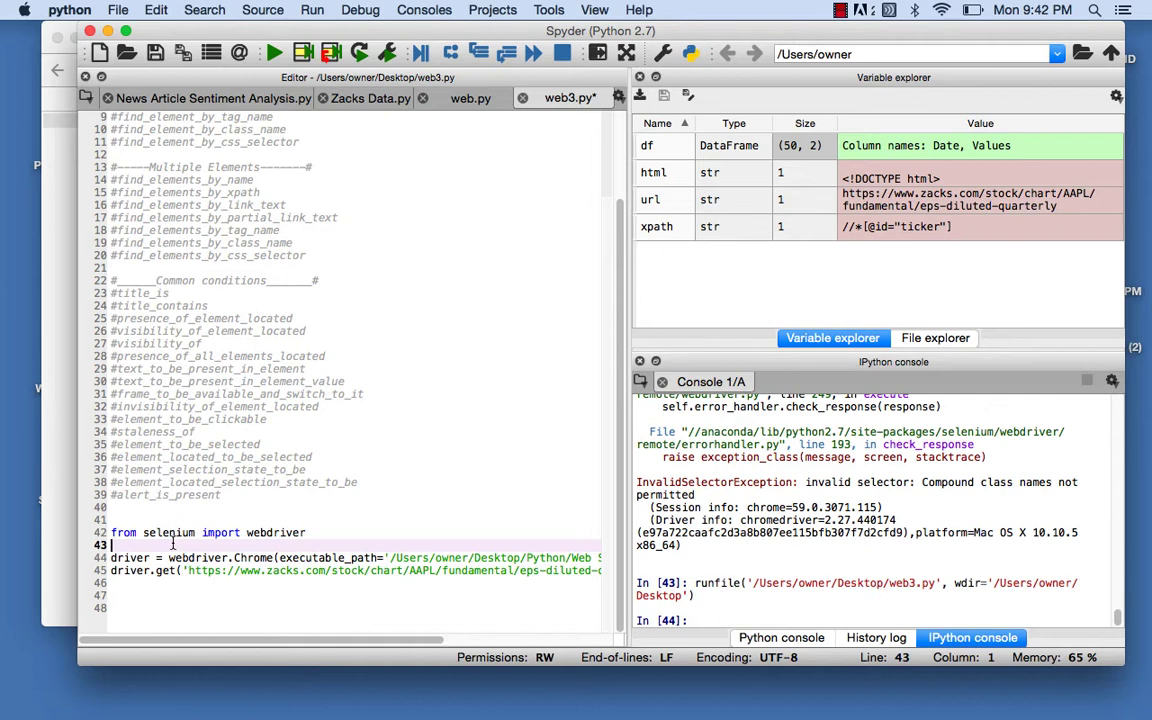
Step: Add 'from selenium.webdriver.common.by import By' below the webdriver import
{"action": "type", "text": "from selenium.webdriver."}
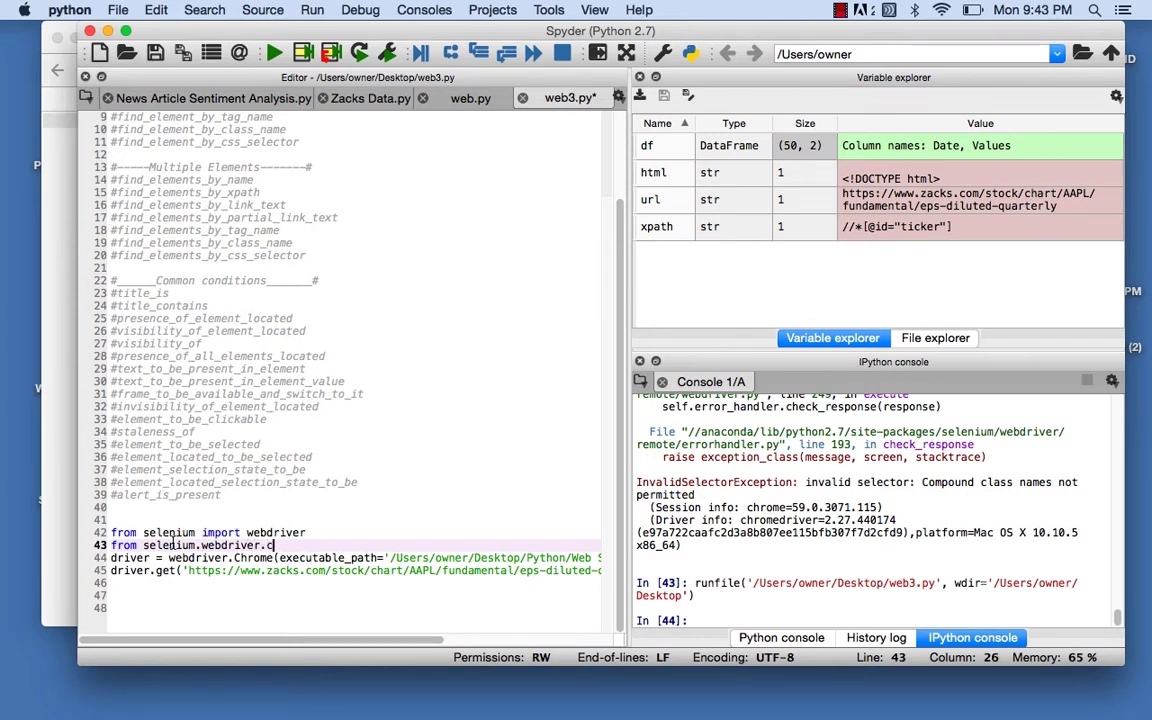
{"action": "type", "text": "common.by"}
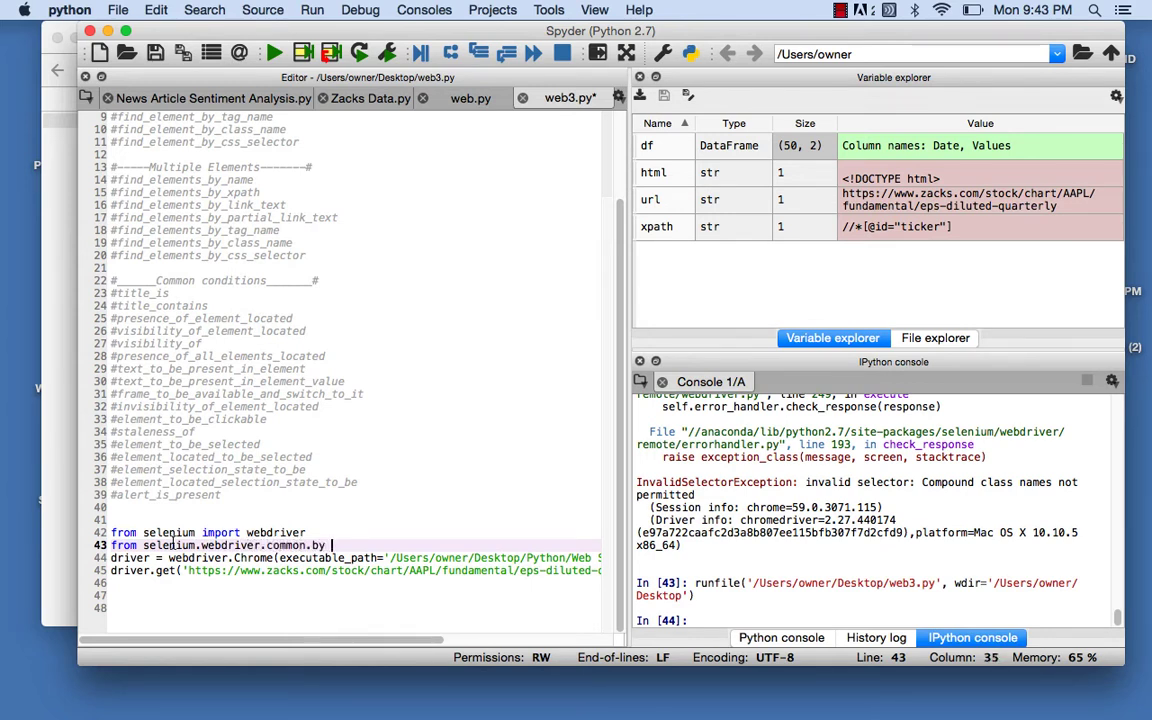
{"action": "type", "text": "import By"}
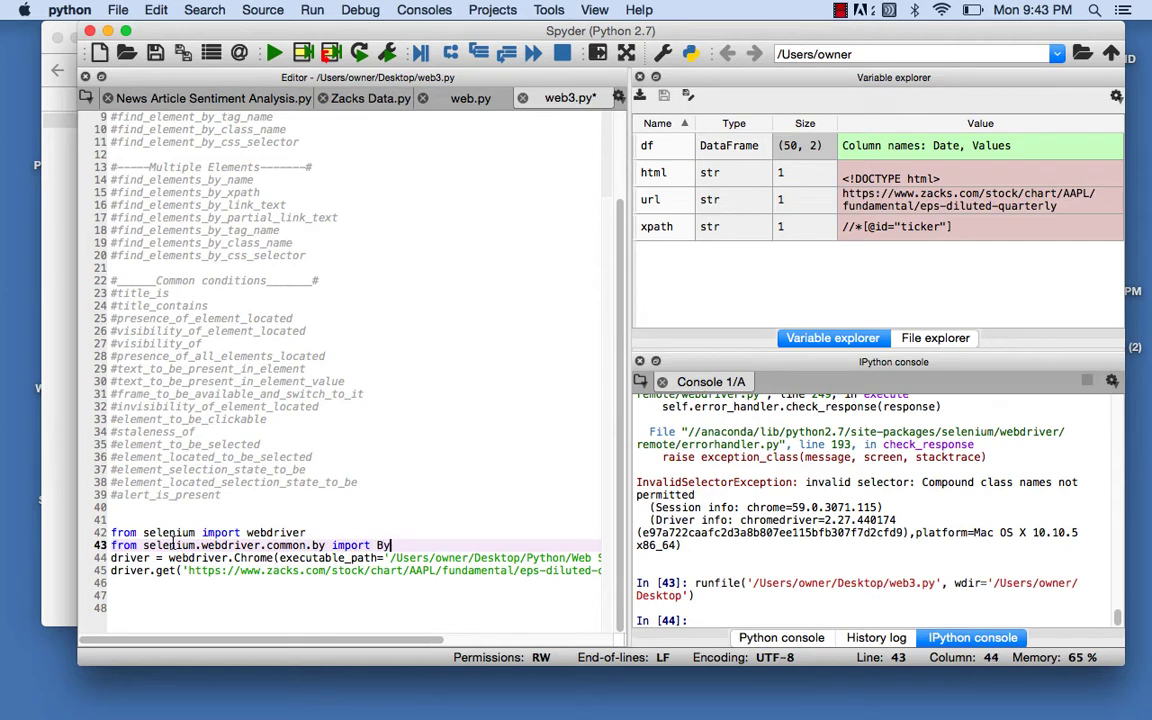
{"action": "key", "text": "Return"}
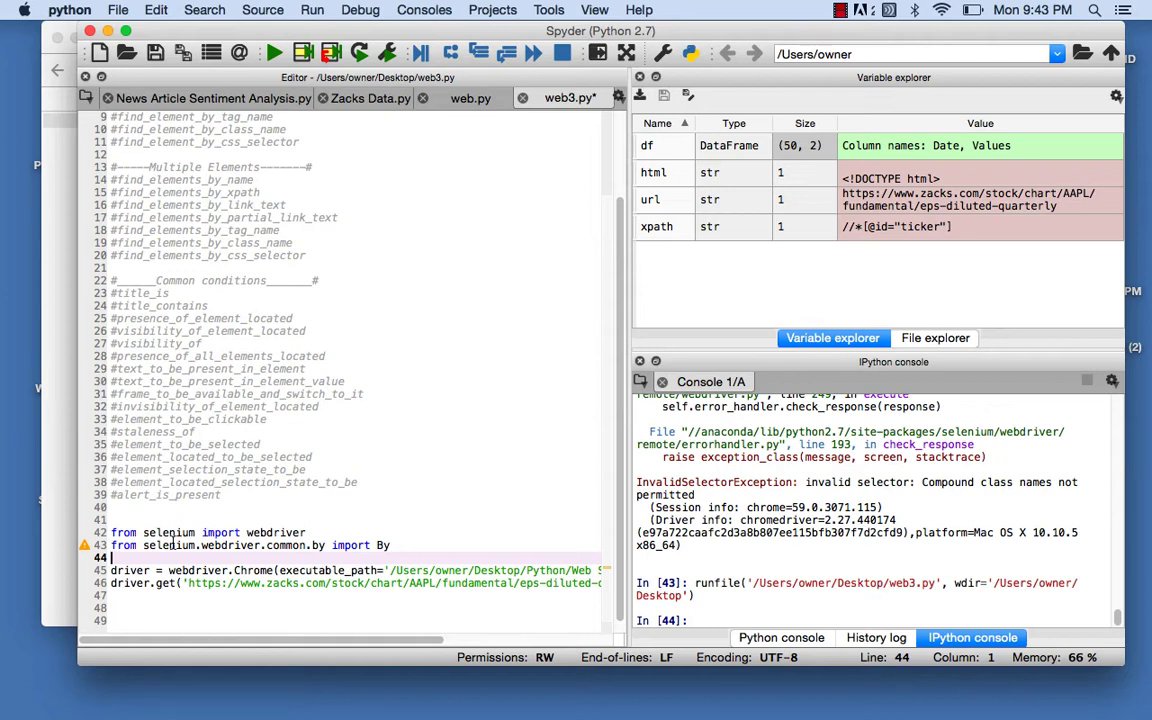
{"action": "mouse_move", "coordinate": [305, 717]}
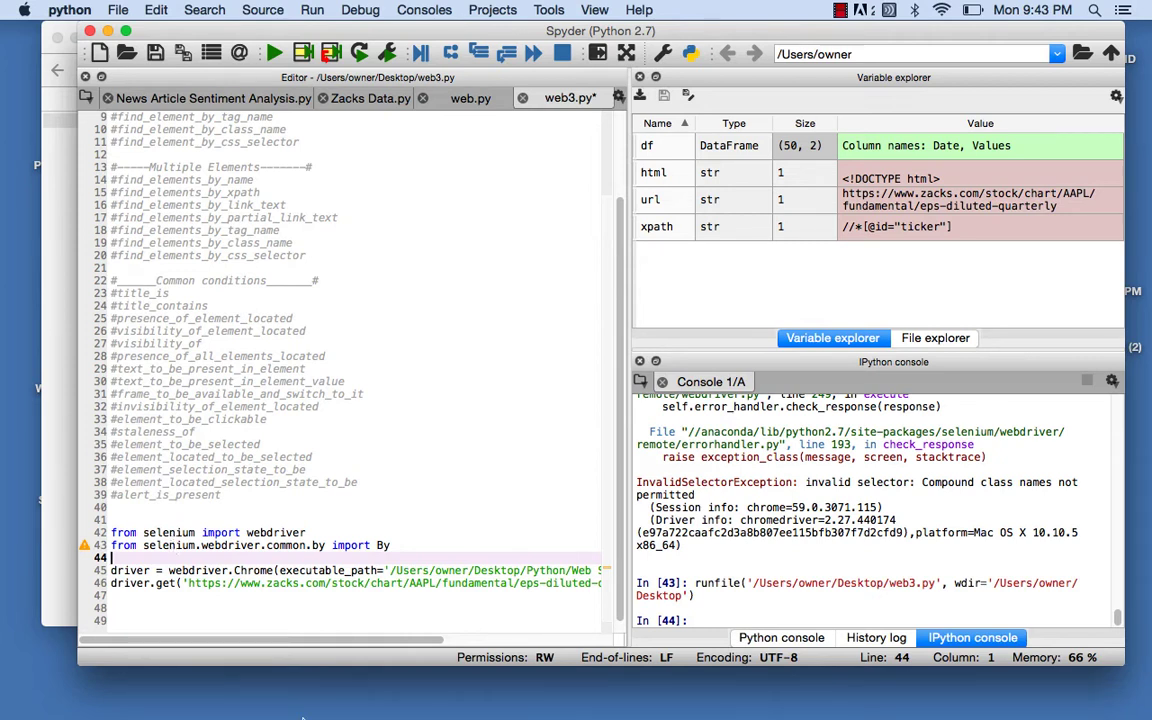
Step: Add import lines for WebDriverWait and expected_conditions as EC
{"action": "scroll", "scroll_direction": "down", "scroll_amount": 3}
{"action": "type", "text": "from selenium.webdriver.support.u"}
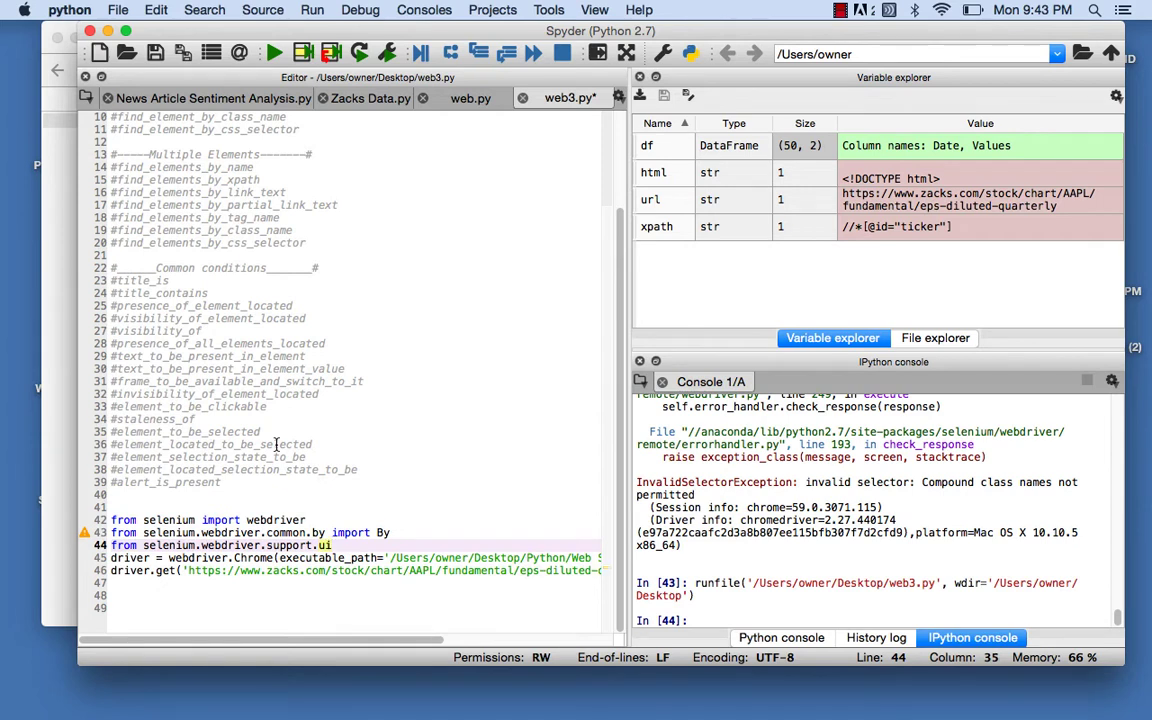
{"action": "type", "text": "import"}
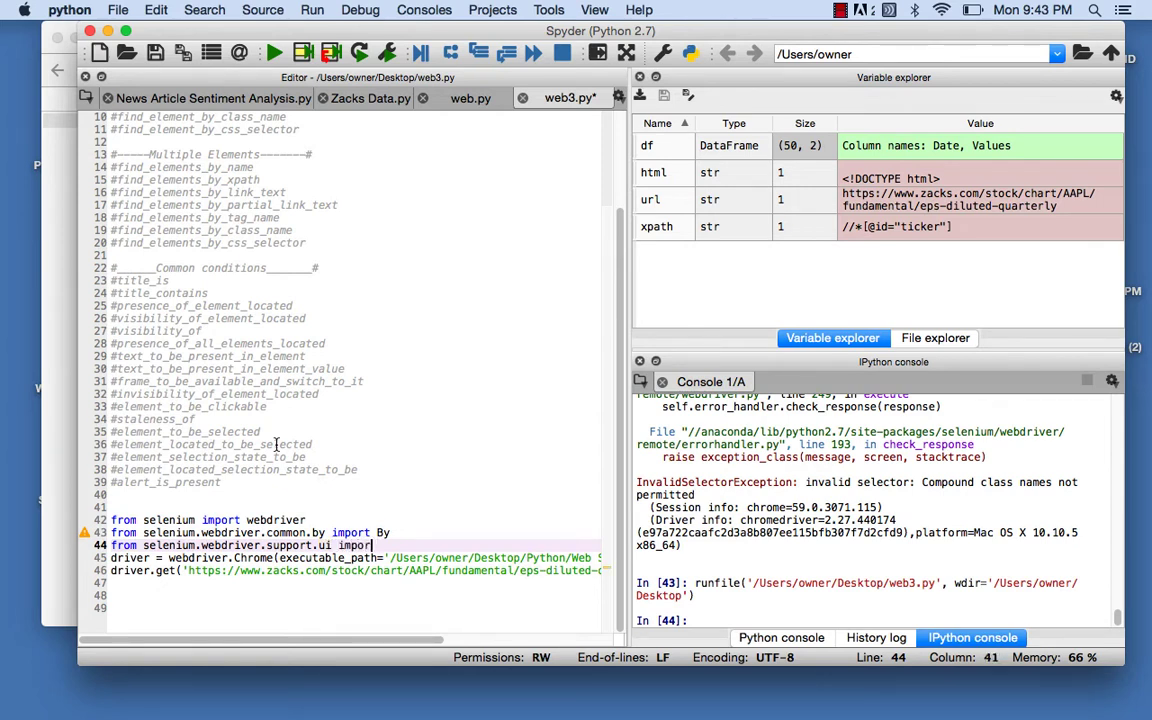
{"action": "type", "text": "WebDriverWait"}
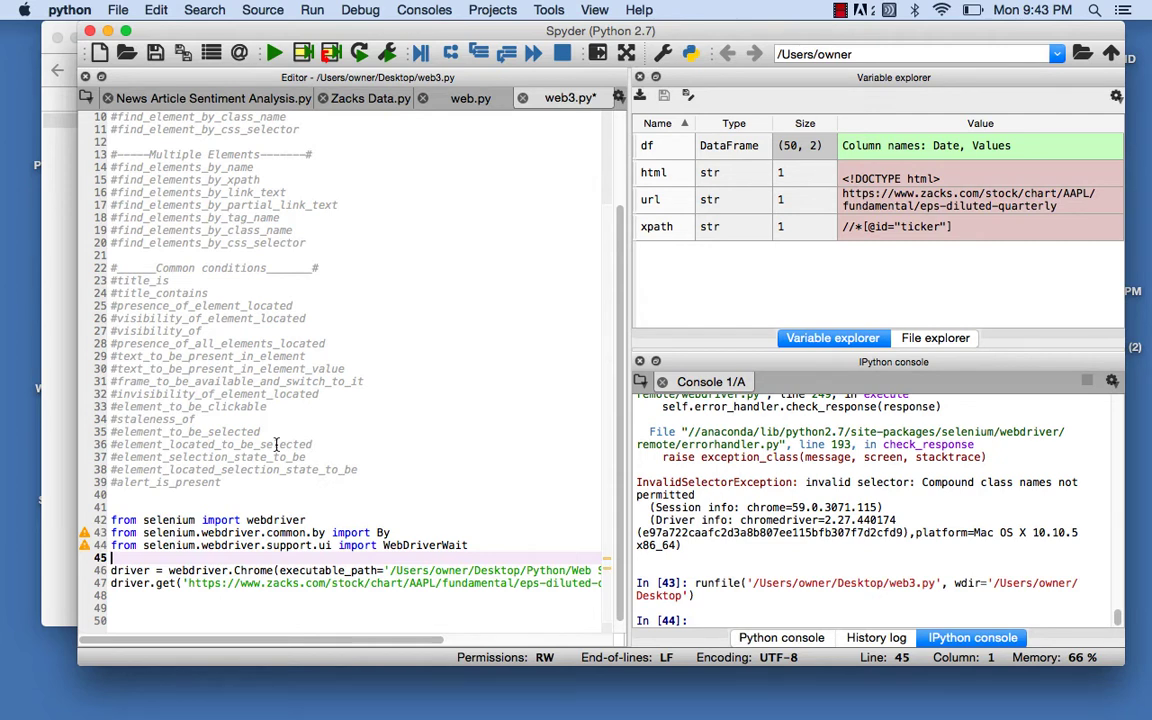
{"action": "type", "text": "from selenium,webdriver.support import expected_conditions as EC"}
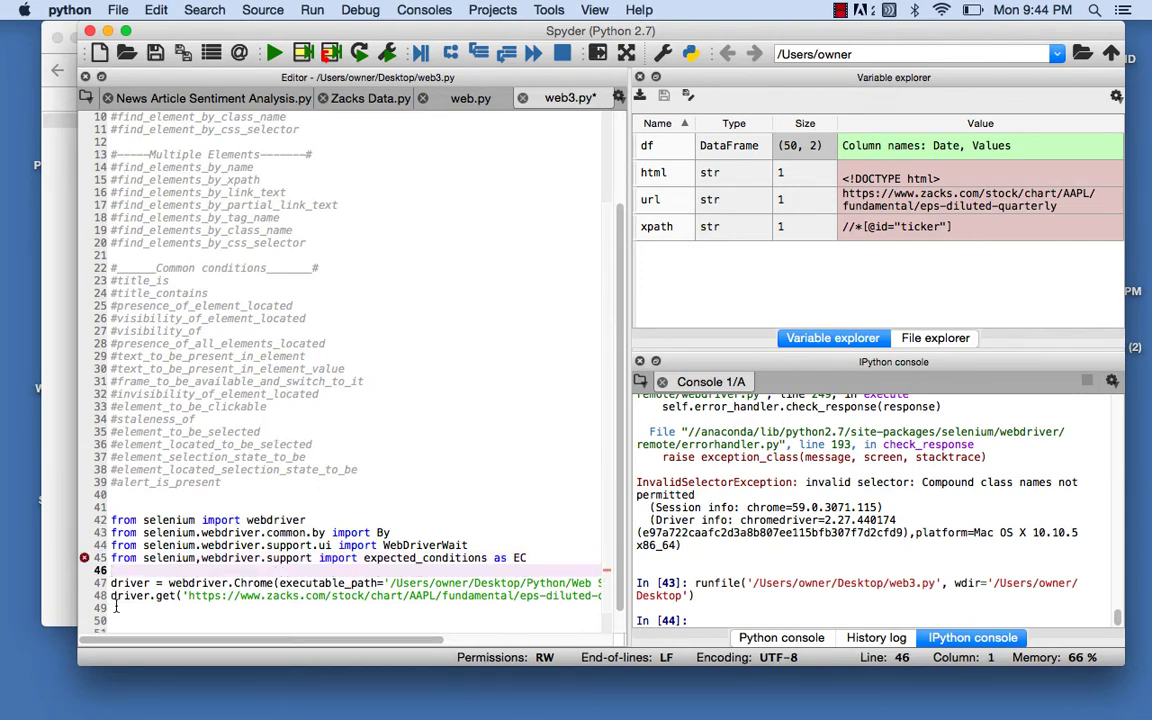
Step: Fix the EC import path and add 'from selenium.common.excpetions import TimeoutException' below it
{"action": "left_click", "coordinate": [200, 558]}
{"action": "type", "text": "f"}
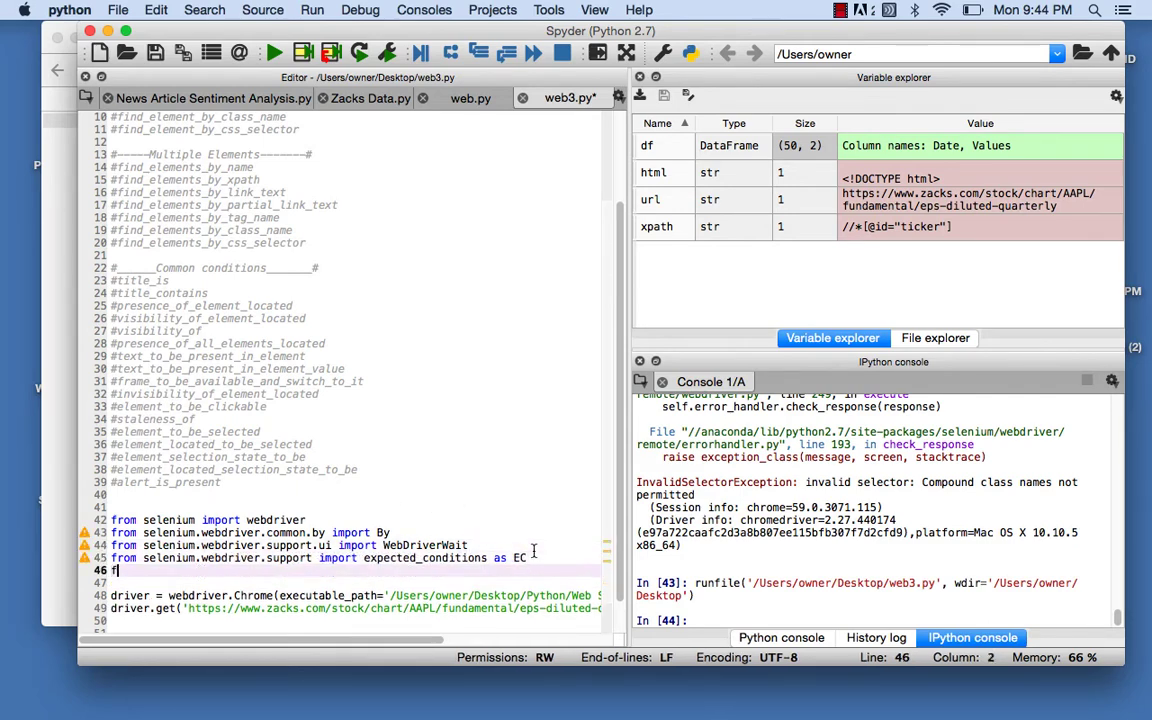
{"action": "type", "text": "rom seleniu"}
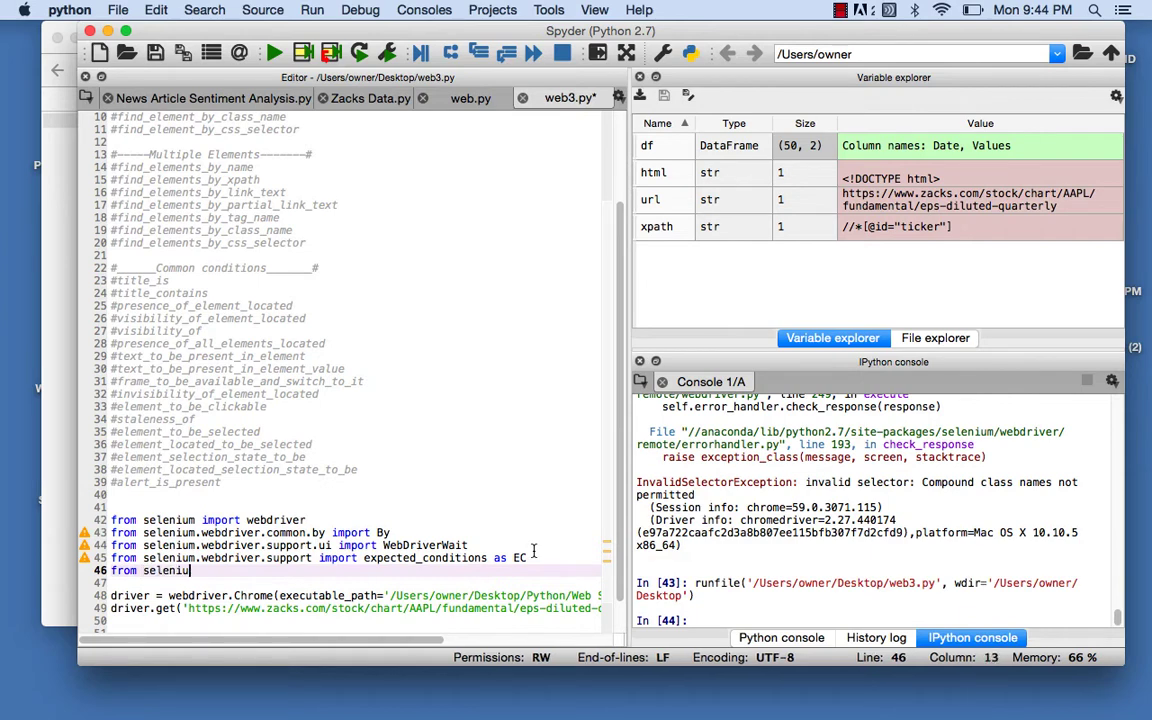
{"action": "type", "text": ".web"}
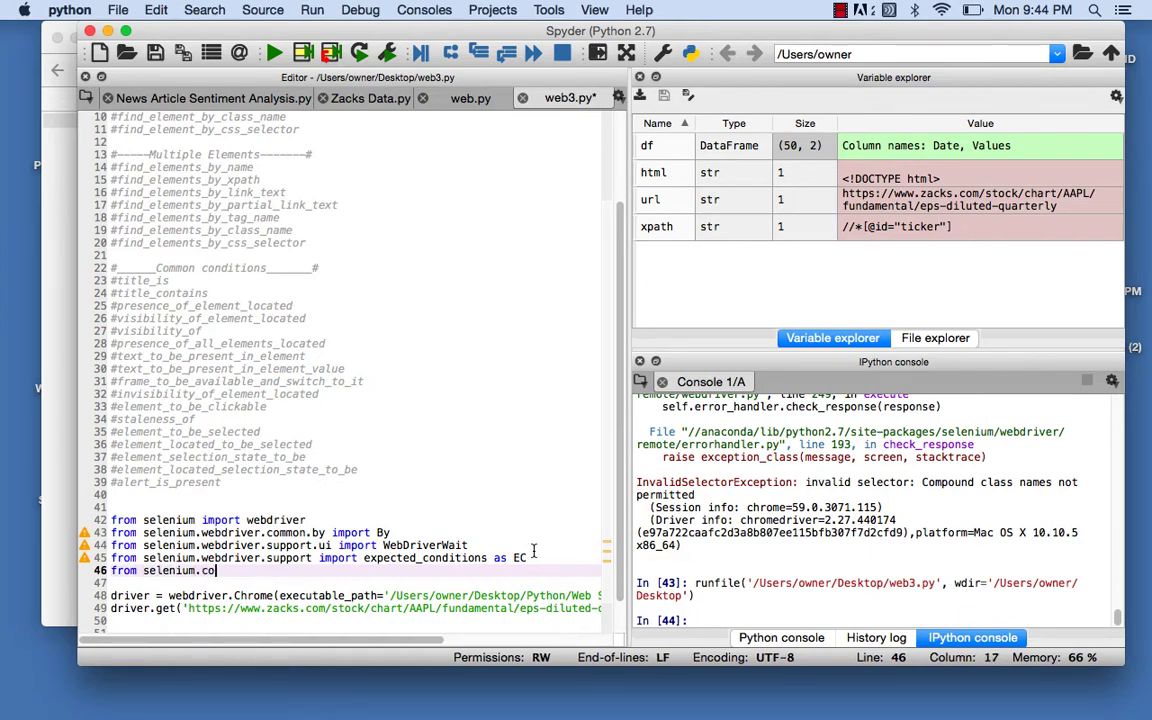
{"action": "type", "text": "mmon.excpetions"}
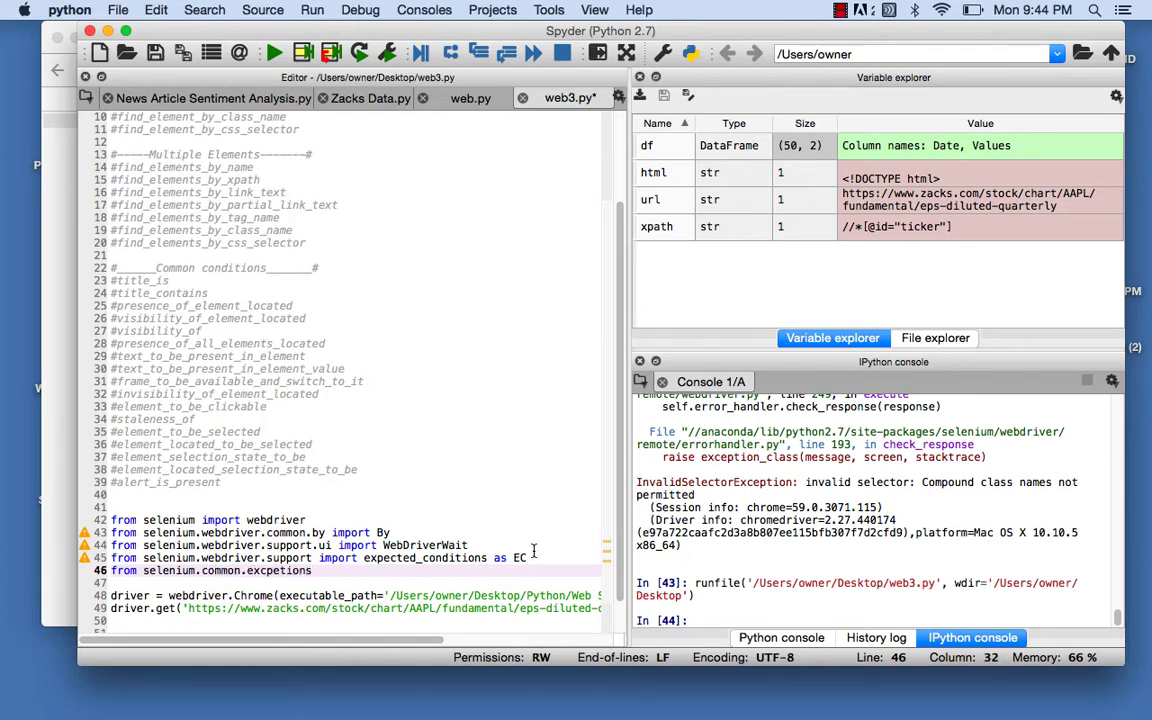
{"action": "type", "text": "import"}
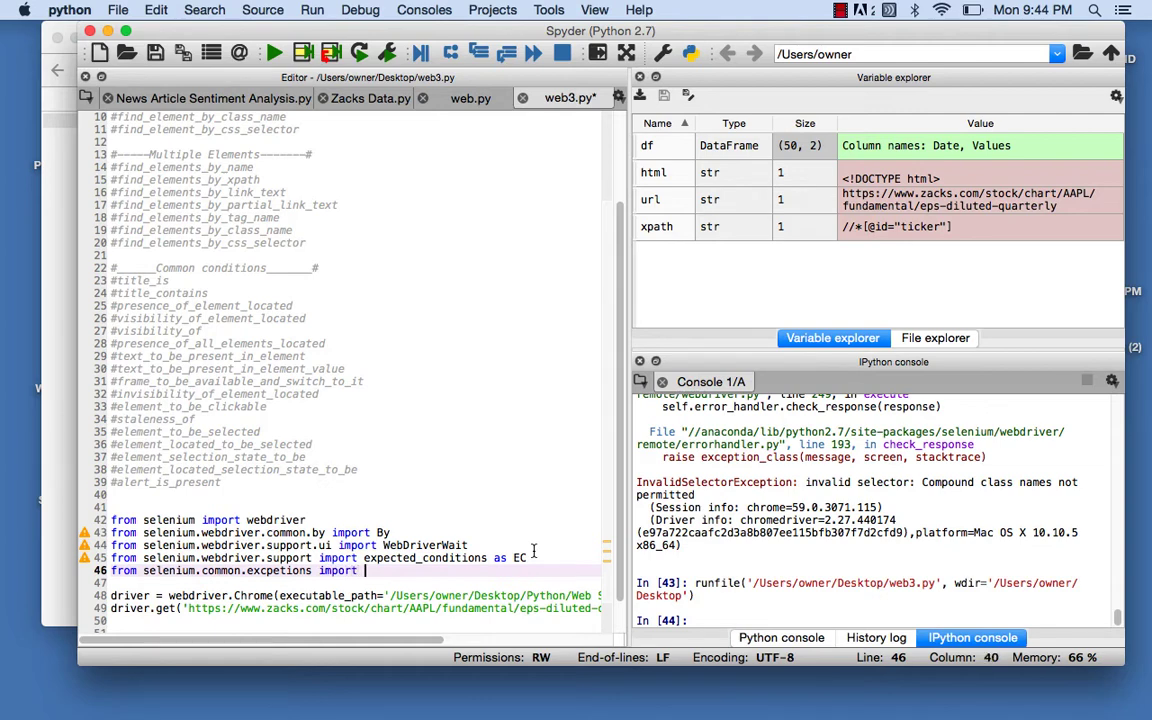
{"action": "type", "text": "Timeo"}
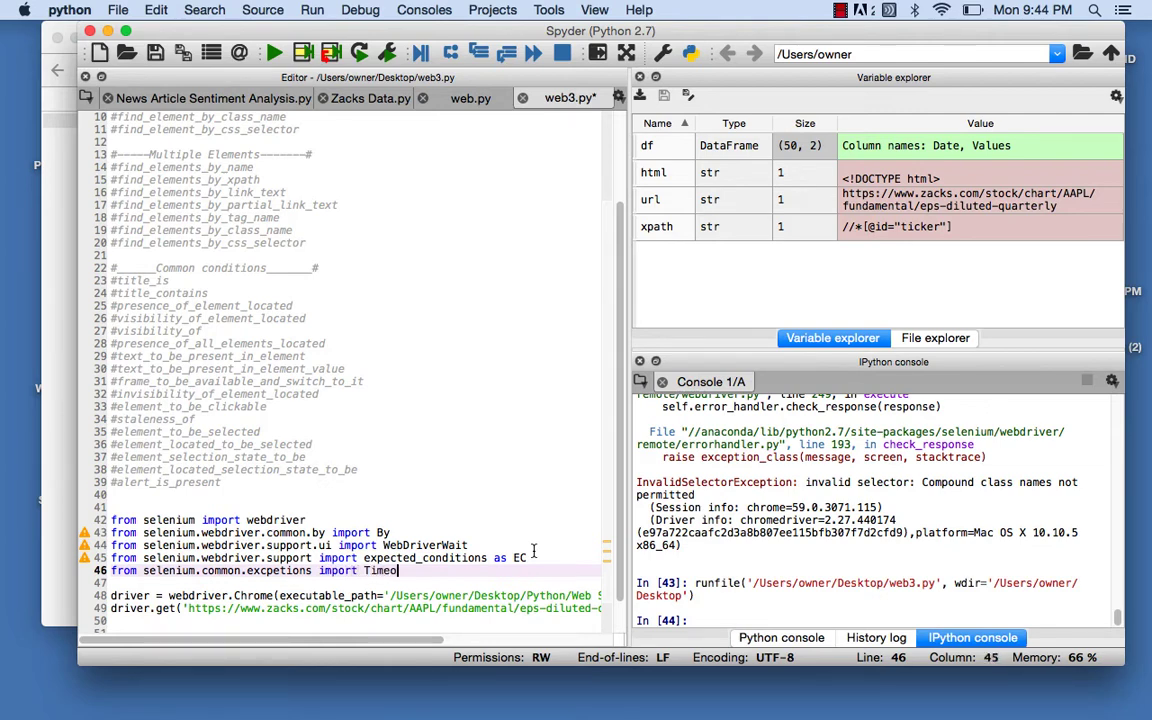
{"action": "type", "text": "utExc"}
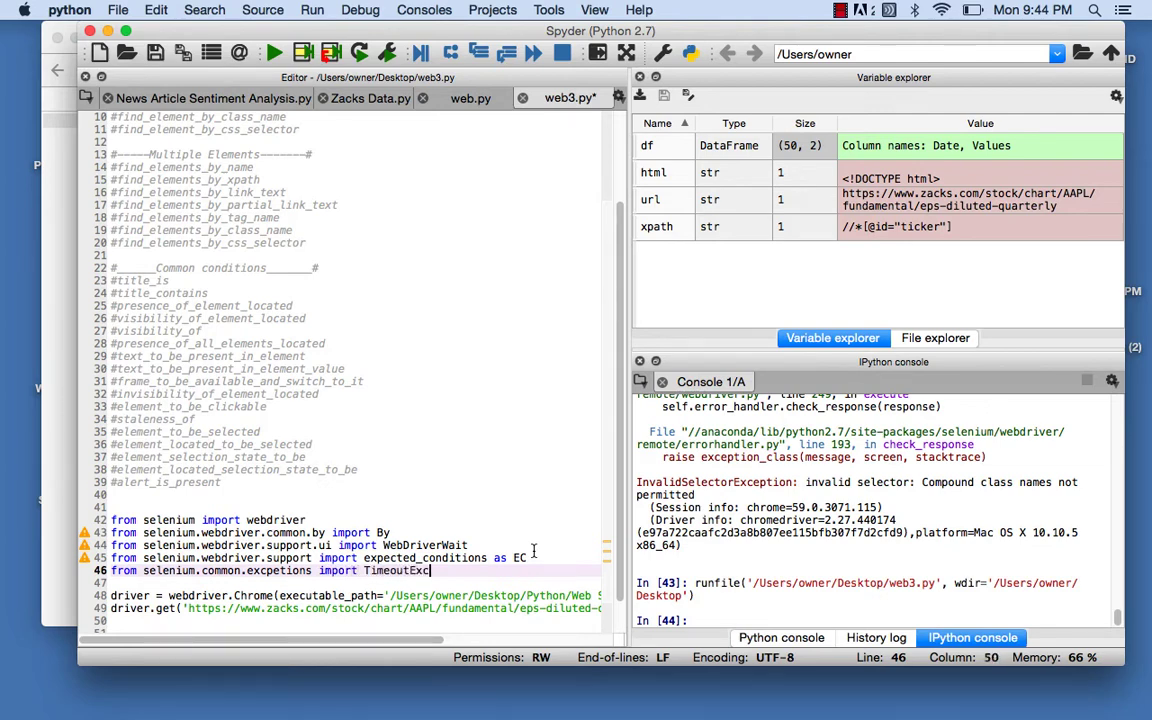
{"action": "type", "text": "eption"}
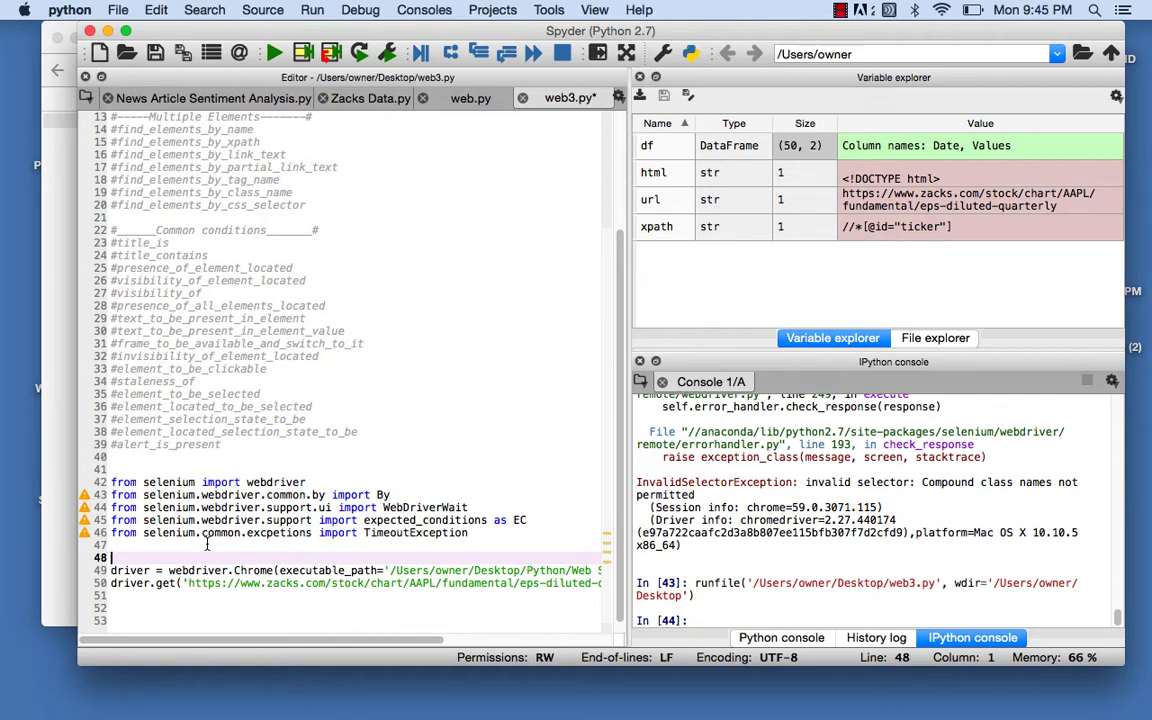
Step: Put the Chrome driver setup inside def init_driver(): with driver.wait = WebDriverWait(5, driver)
{"action": "type", "text": "def"}
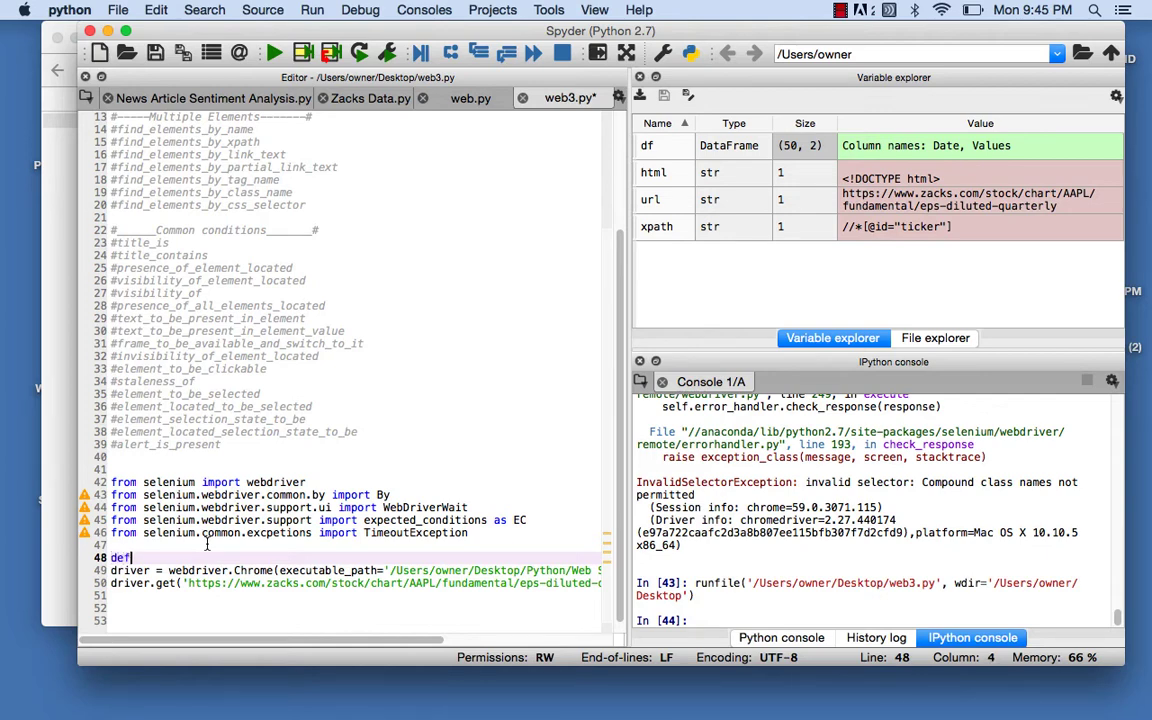
{"action": "type", "text": "init_("}
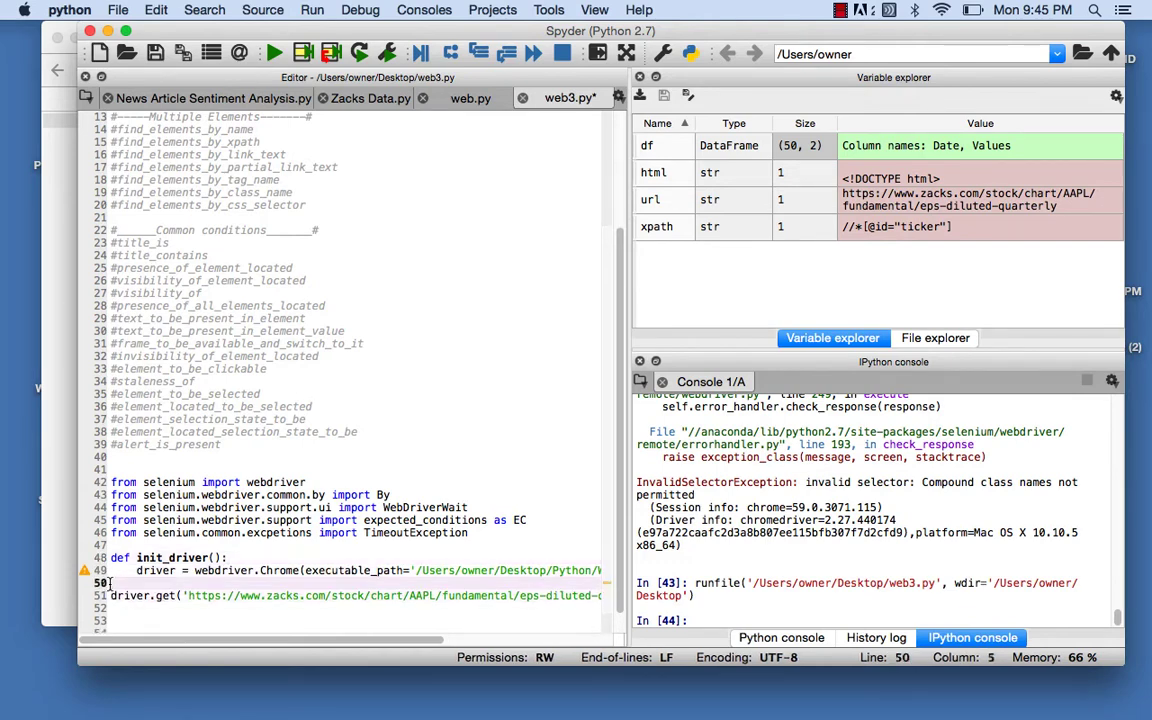
{"action": "type", "text": "driver.wait"}
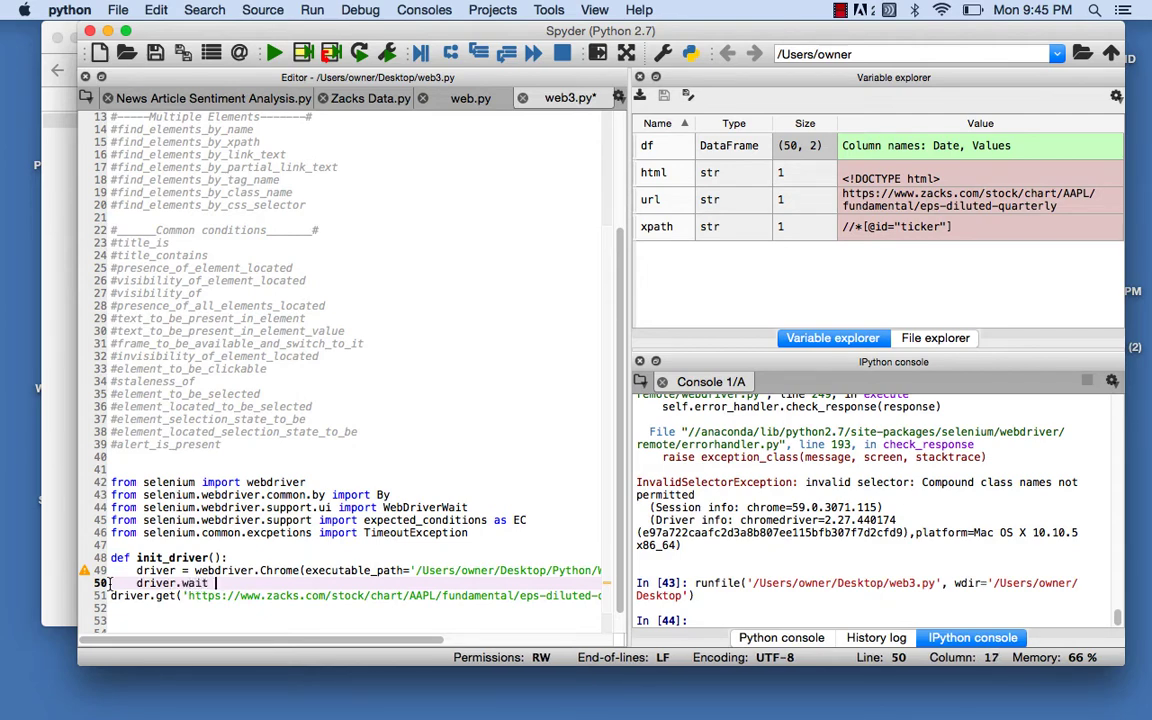
{"action": "type", "text": "="}
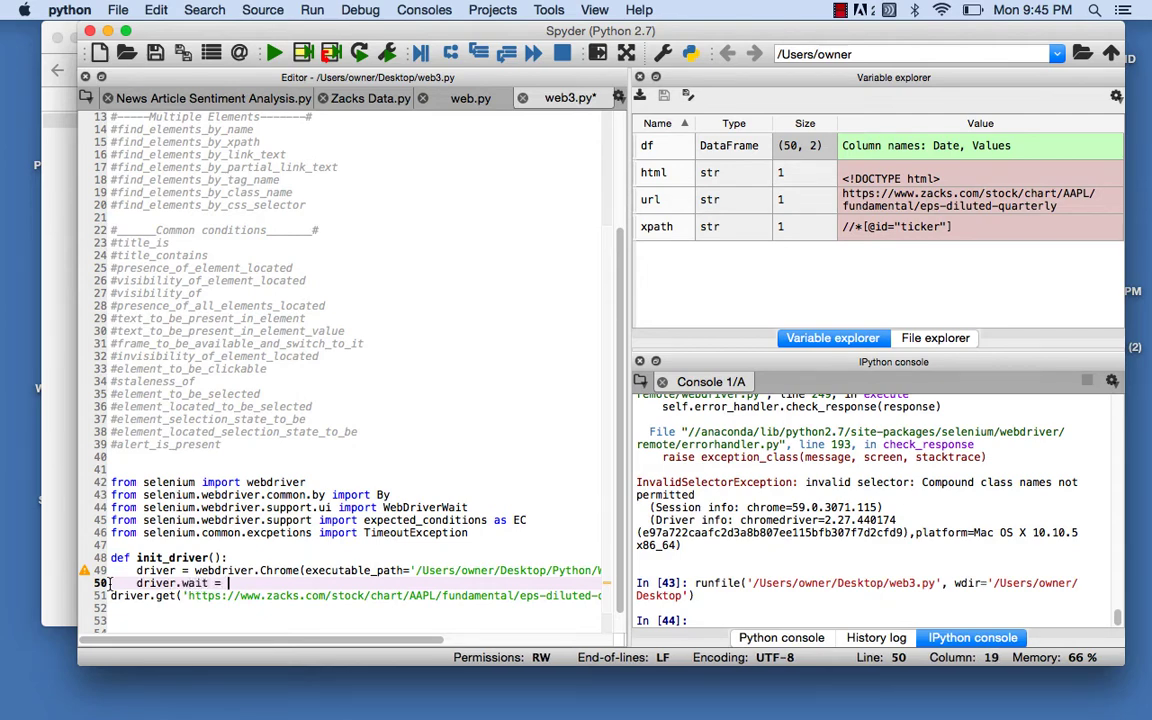
{"action": "type", "text": "Web"}
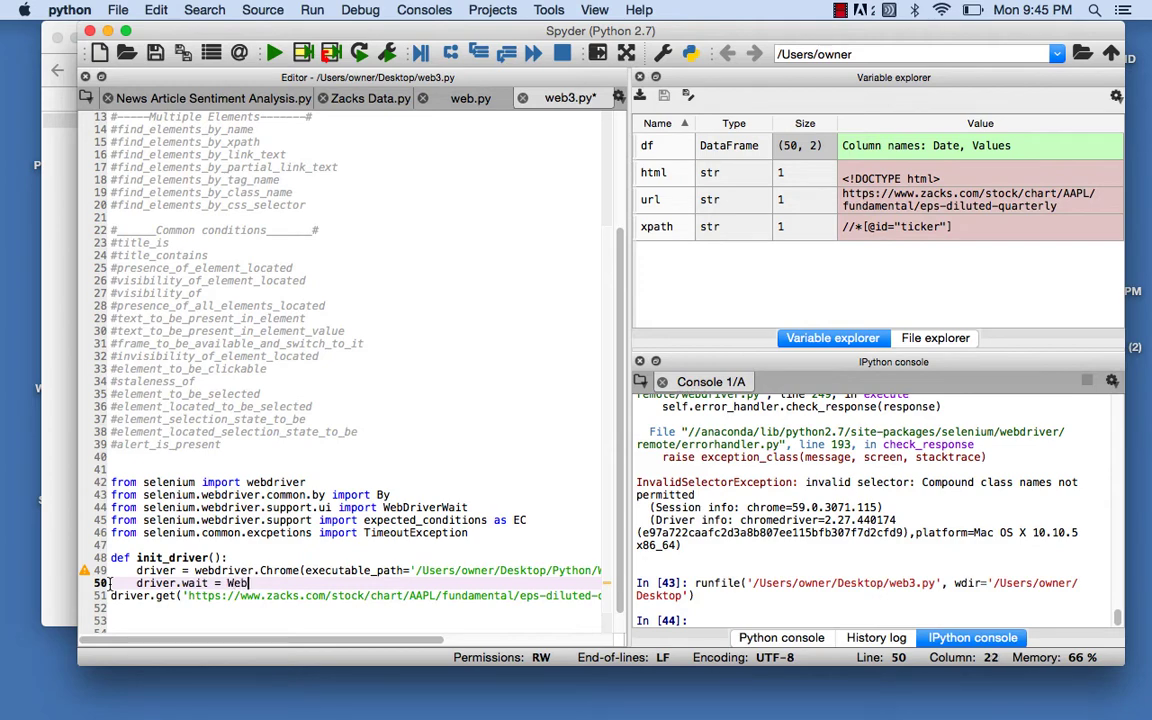
{"action": "type", "text": "DriverWait"}
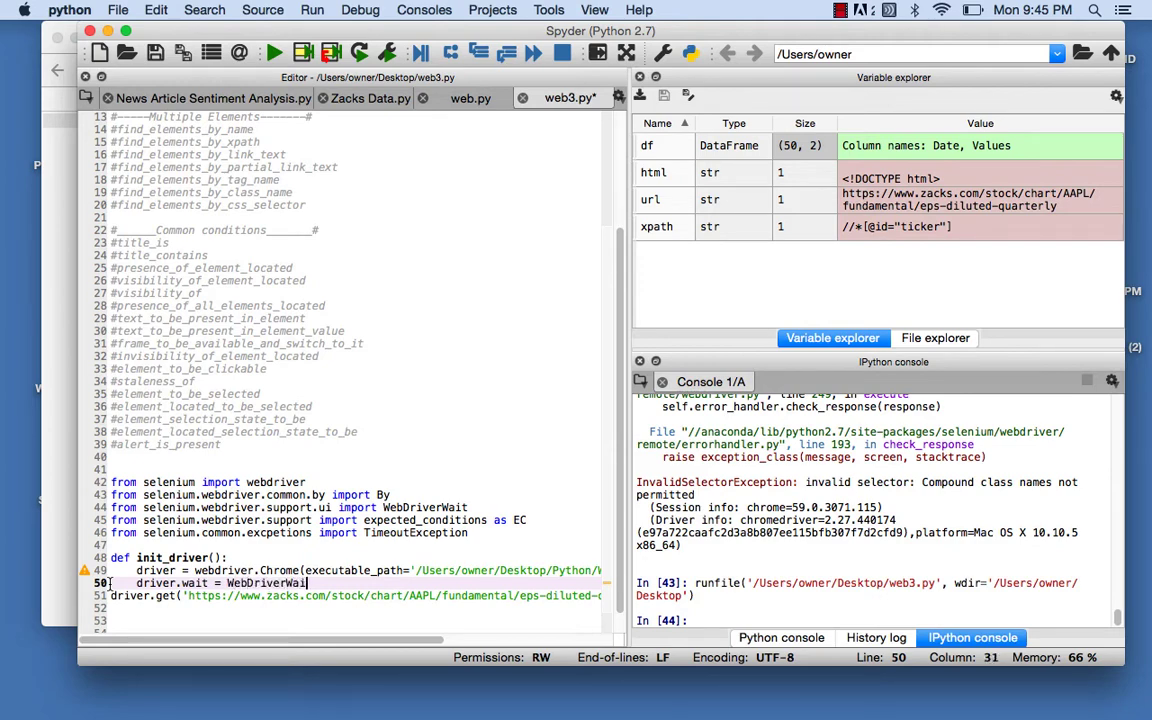
{"action": "type", "text": "t(5"}
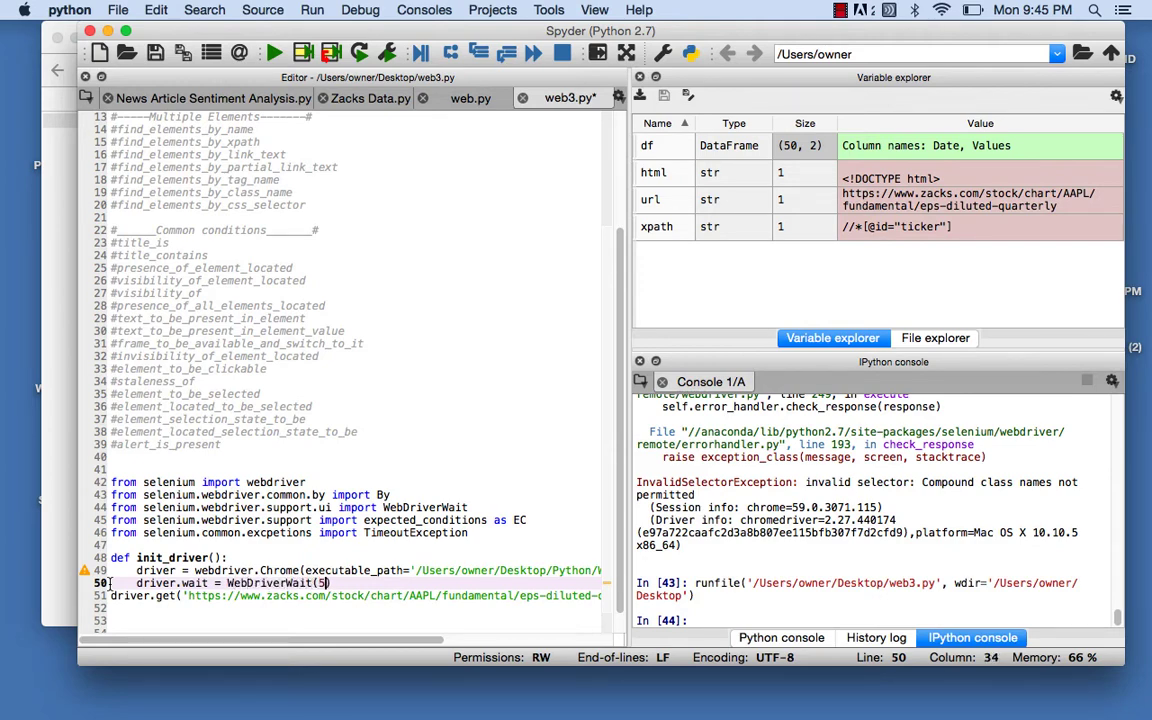
{"action": "type", "text": ","}
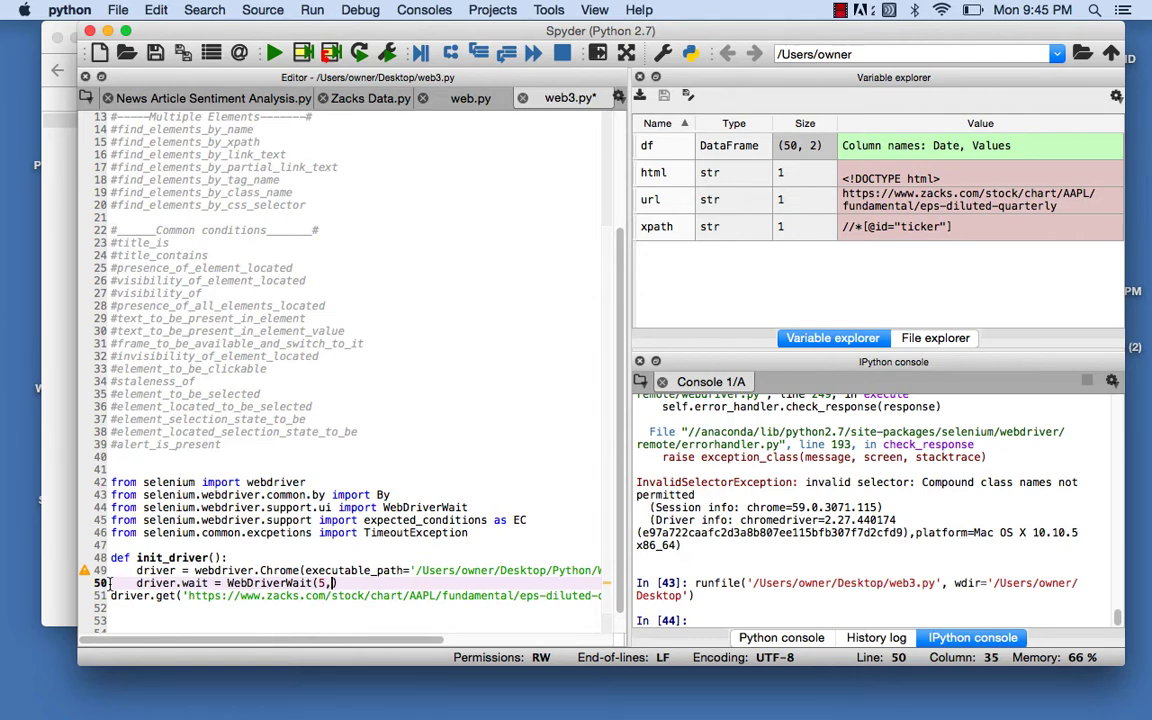
{"action": "type", "text": "driver)"}
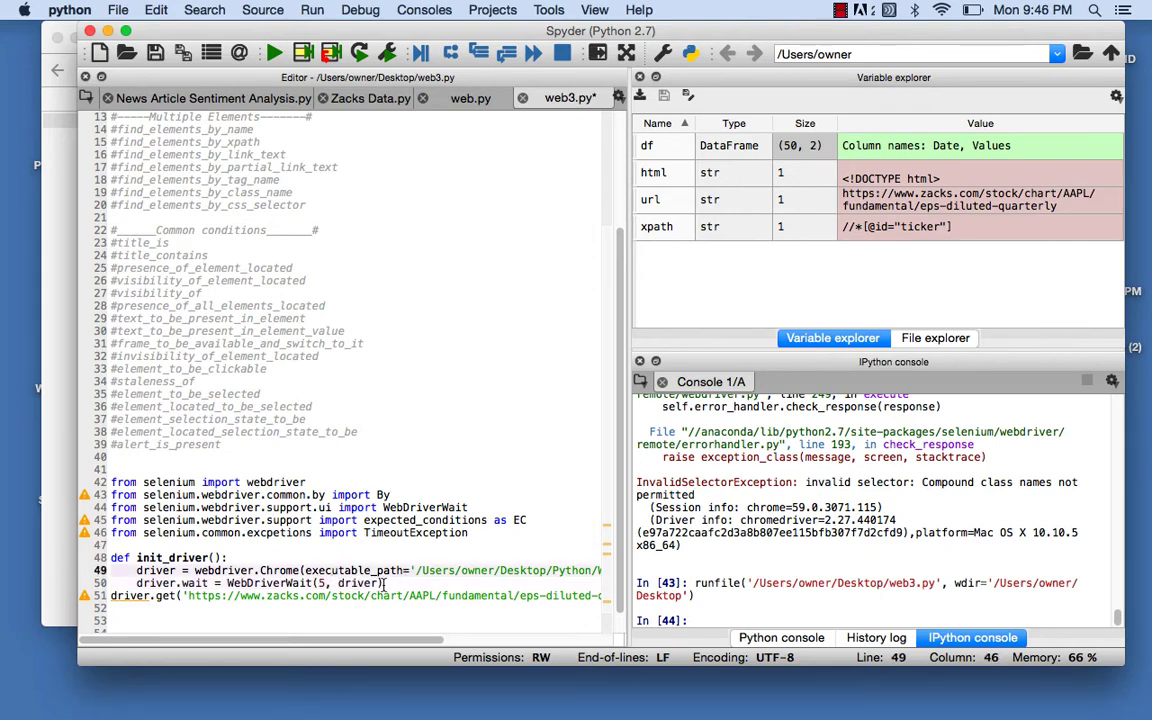
Step: Add 'return driver' to init_driver and define get_data(driver) around the Zacks page load
{"action": "type", "text": "return driver"}
{"action": "type", "text": "de"}
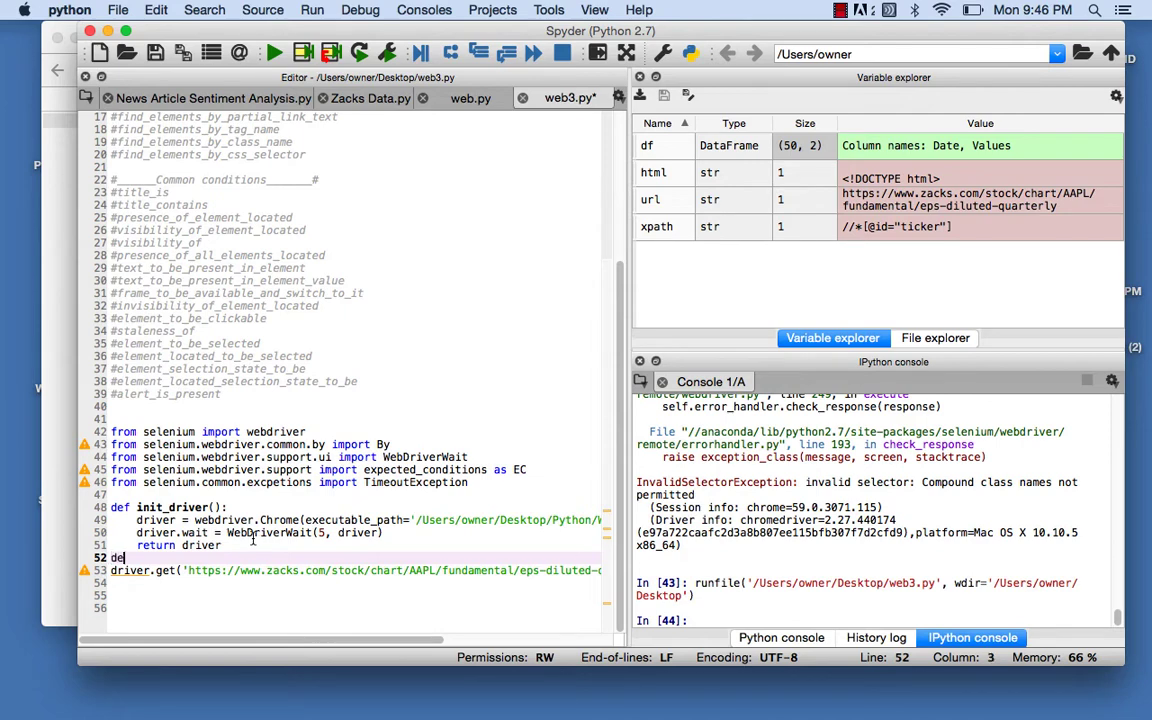
{"action": "key", "text": "enter"}
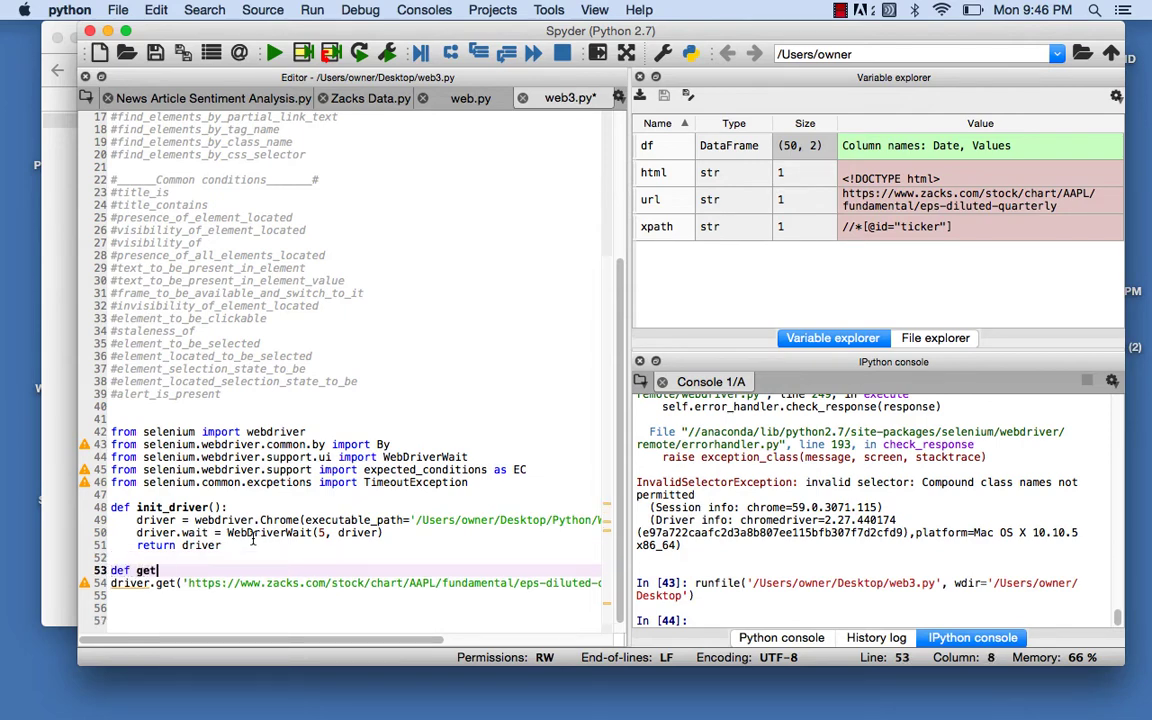
{"action": "type", "text": "_data():"}
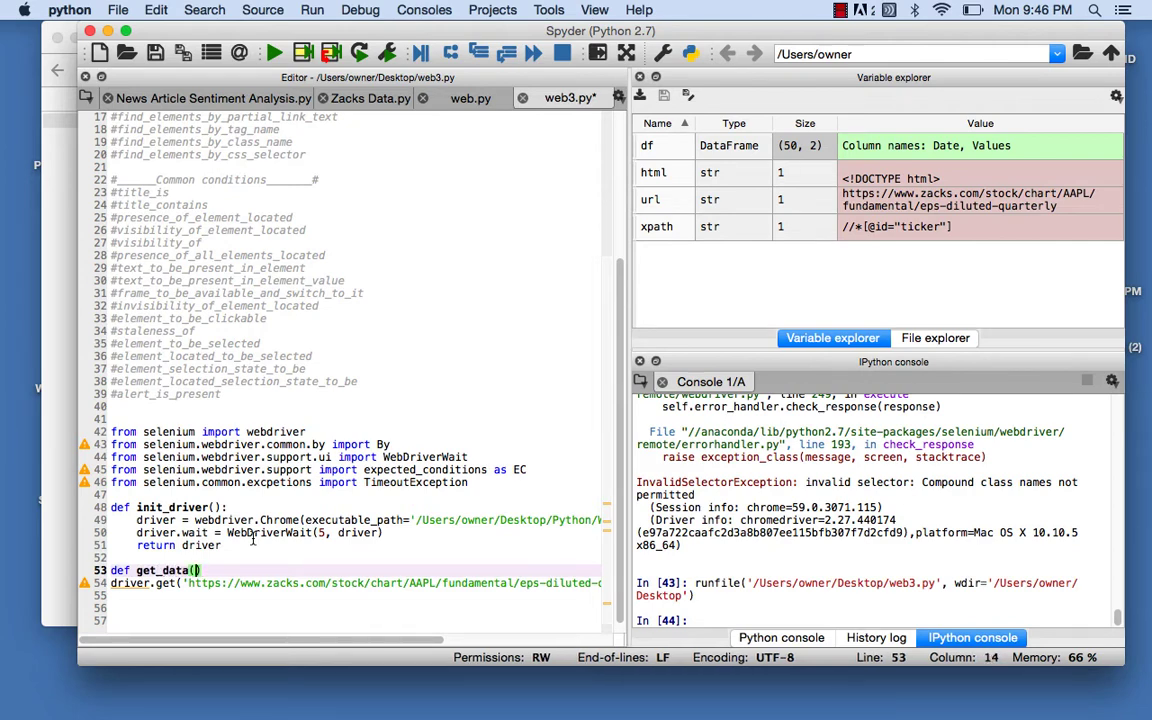
{"action": "type", "text": "dr"}
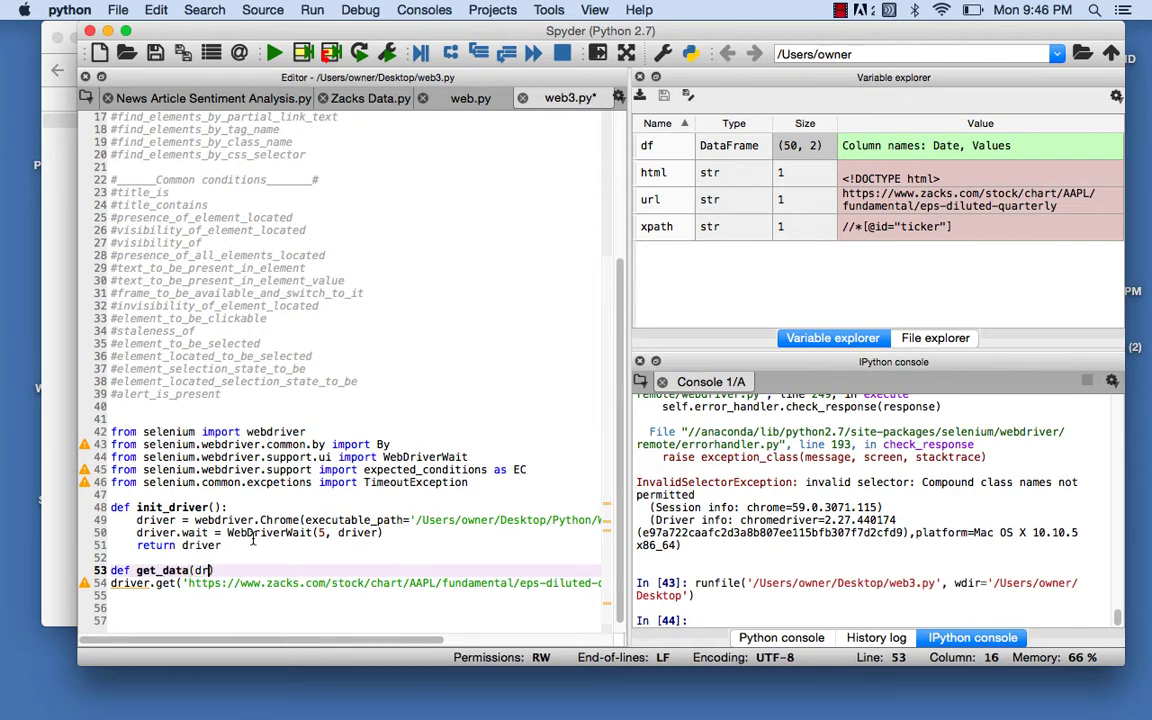
{"action": "type", "text": "iver):"}
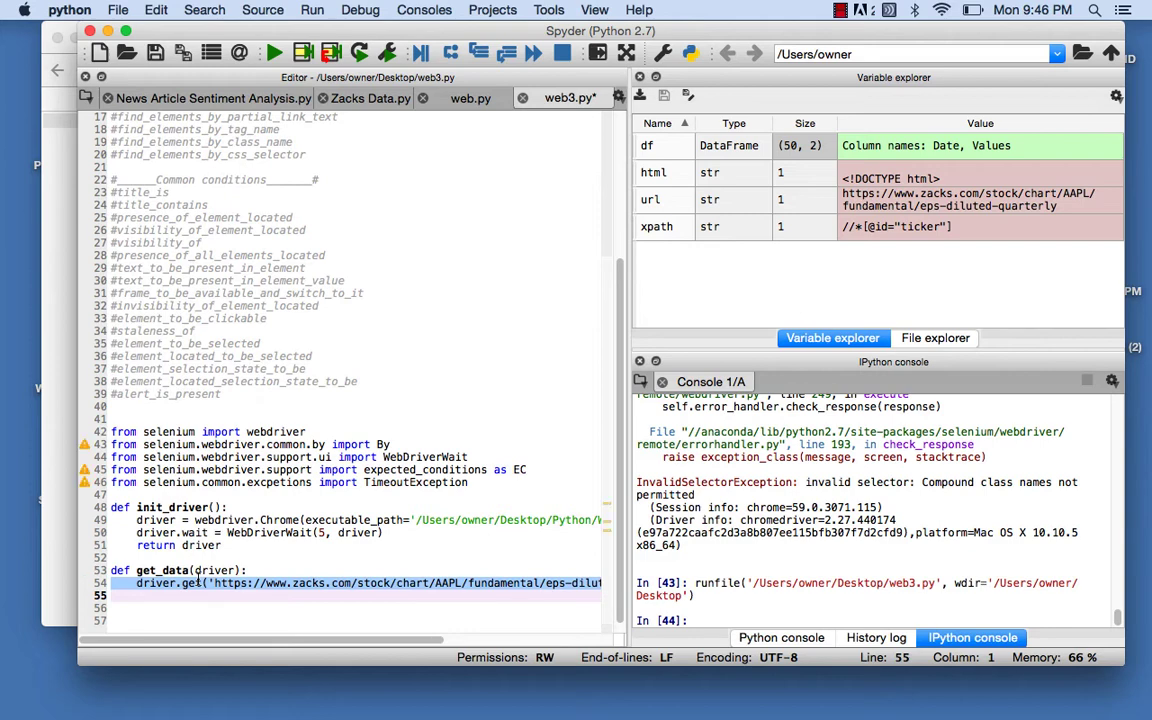
{"action": "left_click", "coordinate": [232, 583]}
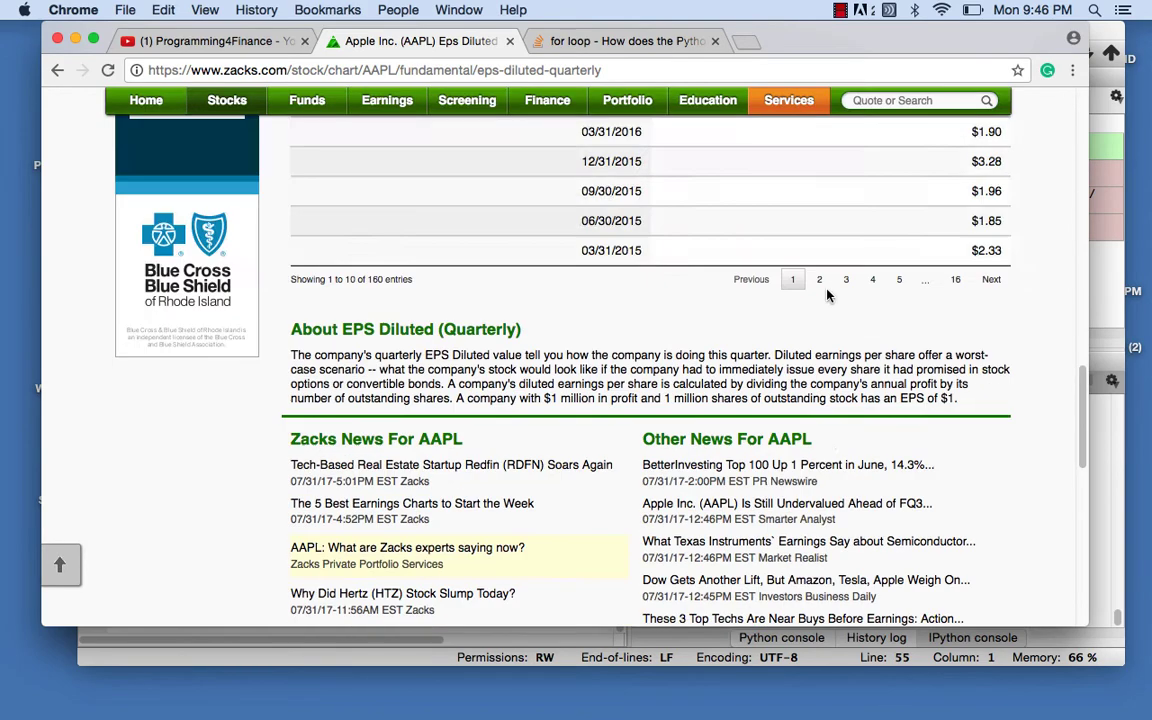
Step: Inspect the $2.10 EPS Diluted value for 03/31/2017 in Chrome's developer tools
{"action": "scroll", "scroll_direction": "up", "scroll_amount": 3}
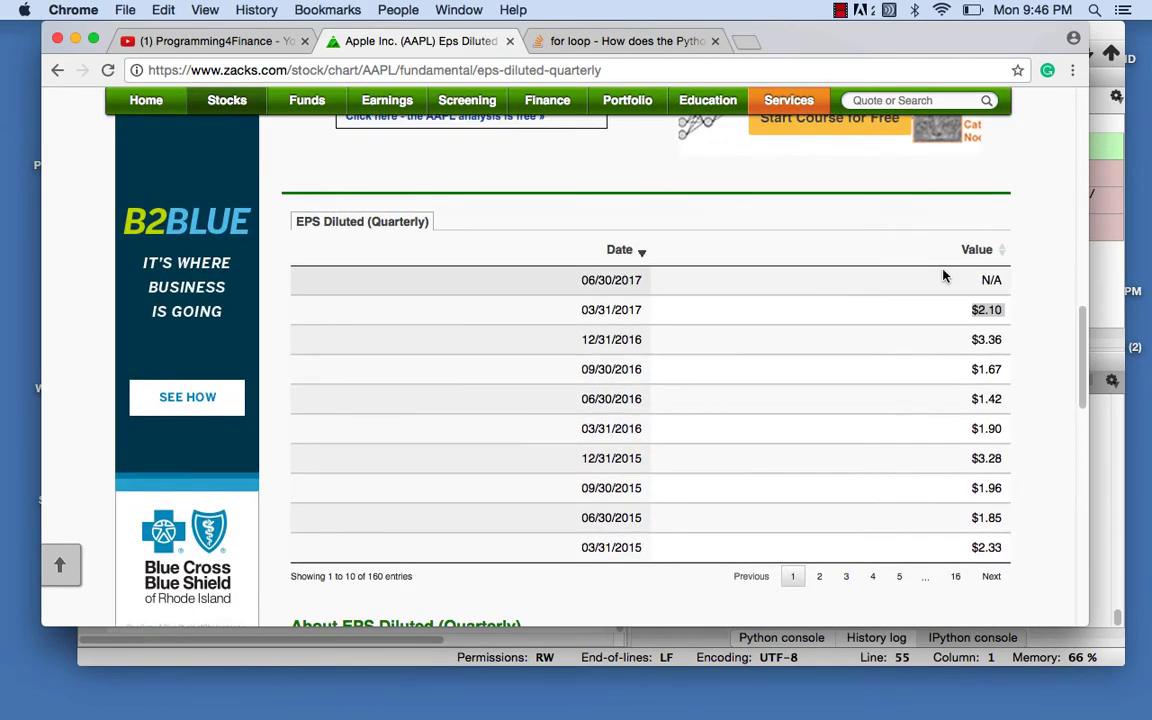
{"action": "double_click", "coordinate": [987, 309]}
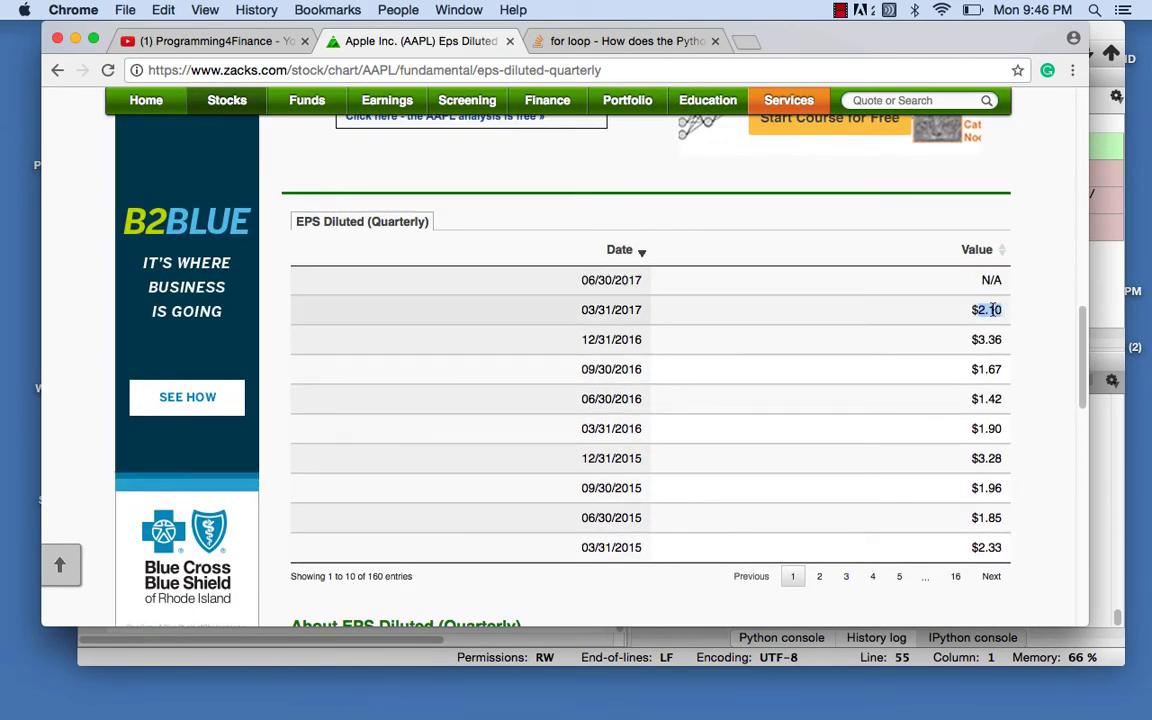
{"action": "right_click", "coordinate": [987, 309]}
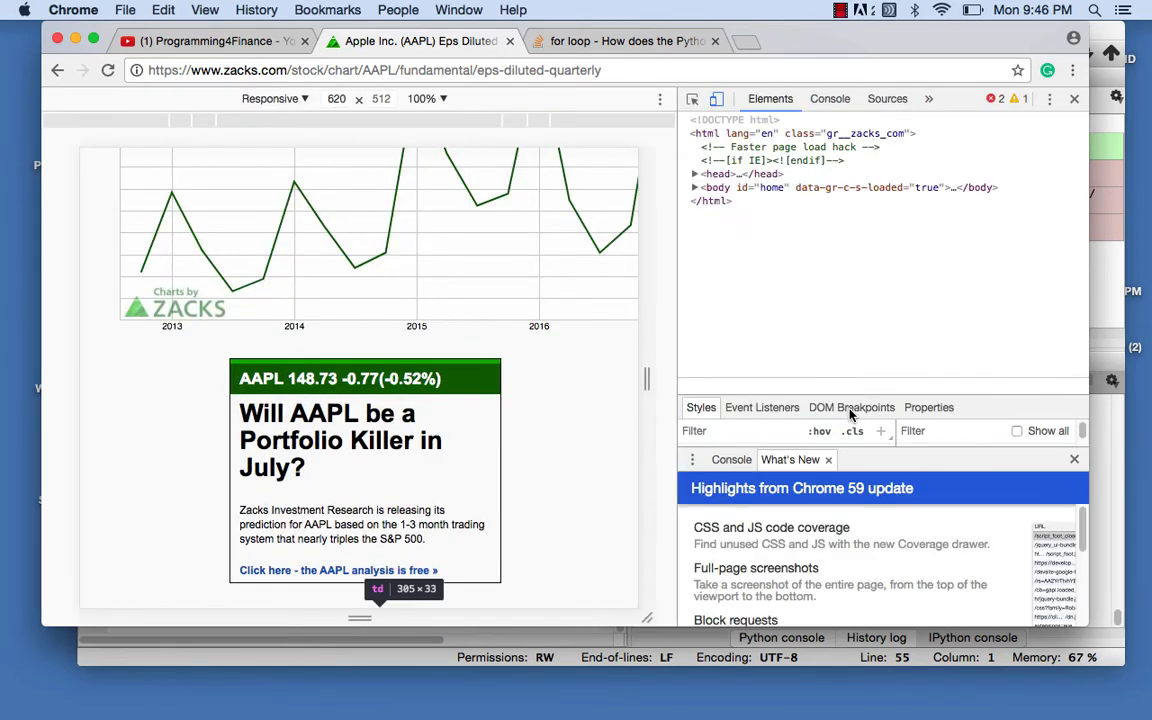
{"action": "right_click", "coordinate": [822, 243]}
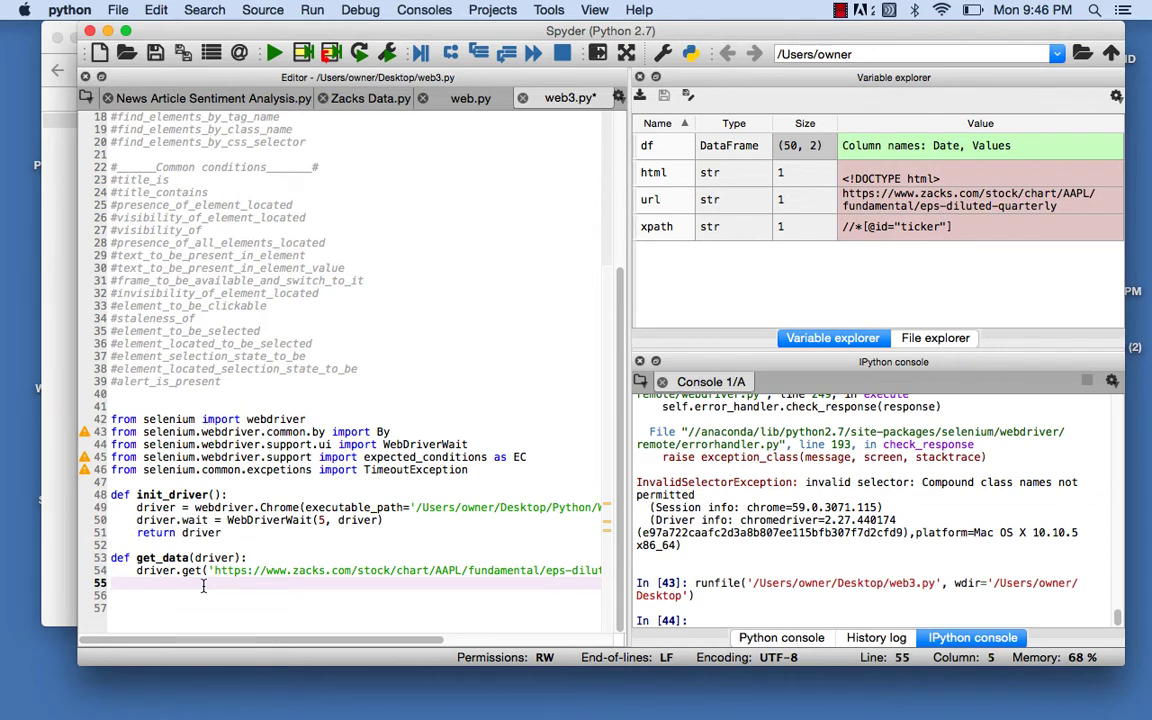
{"action": "type", "text": "element ="}
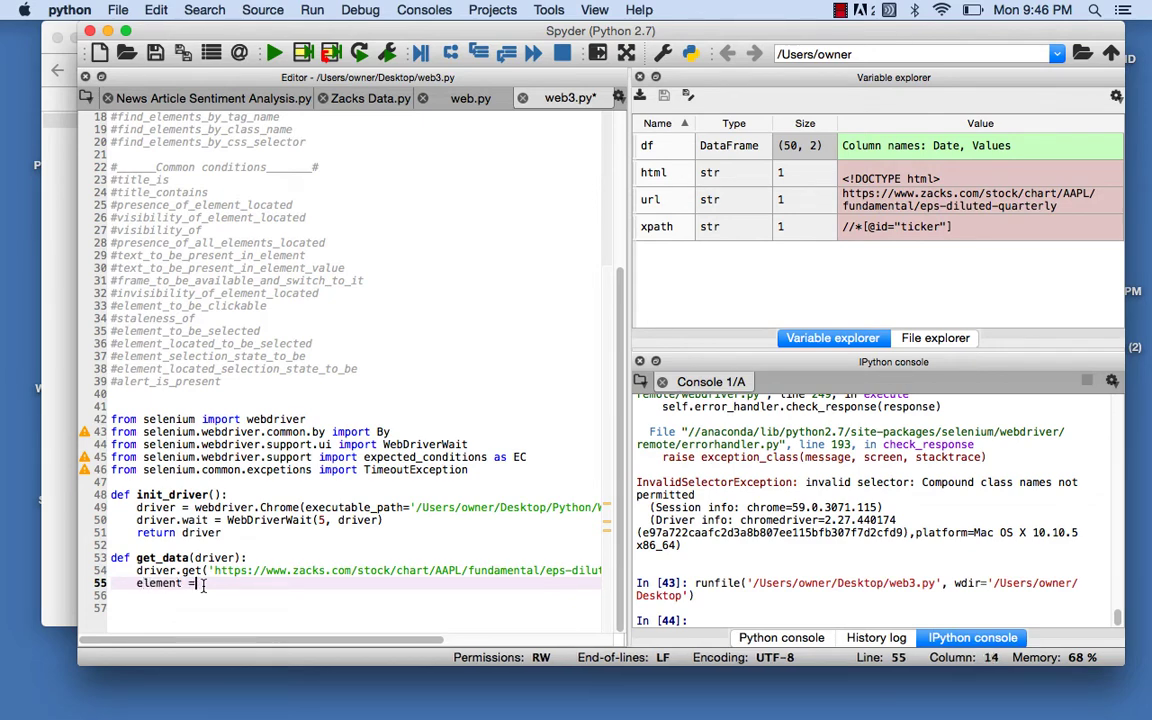
{"action": "type", "text": "driver.f"}
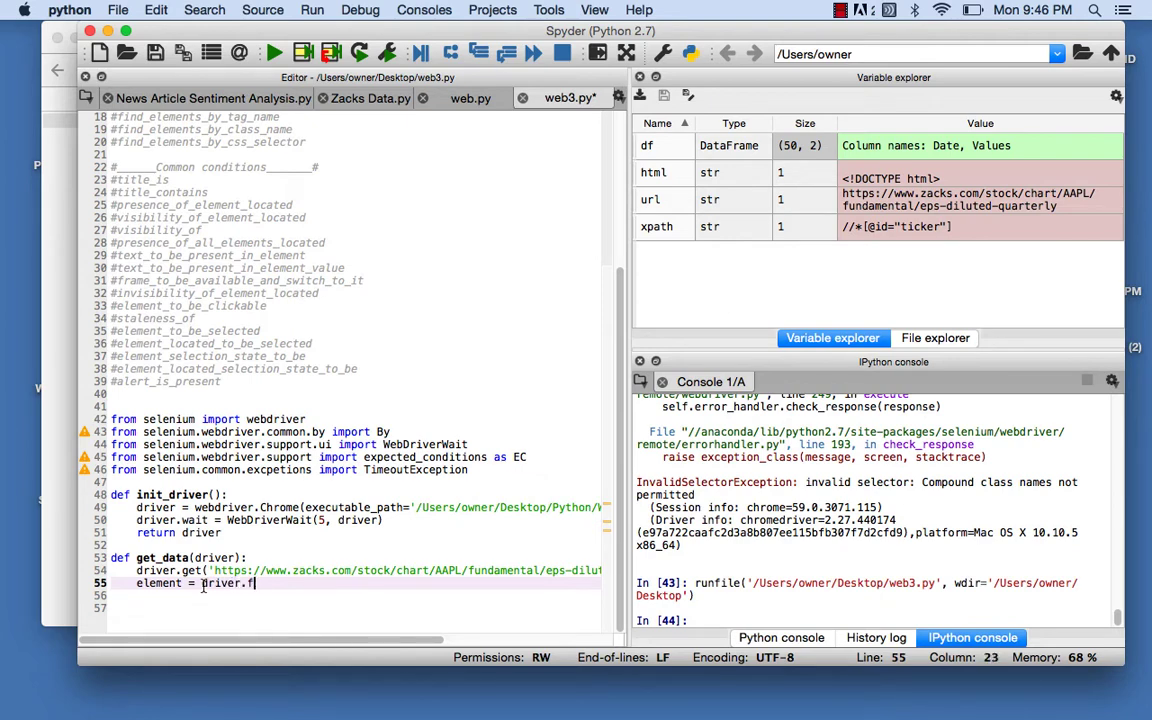
{"action": "type", "text": "ind_element"}
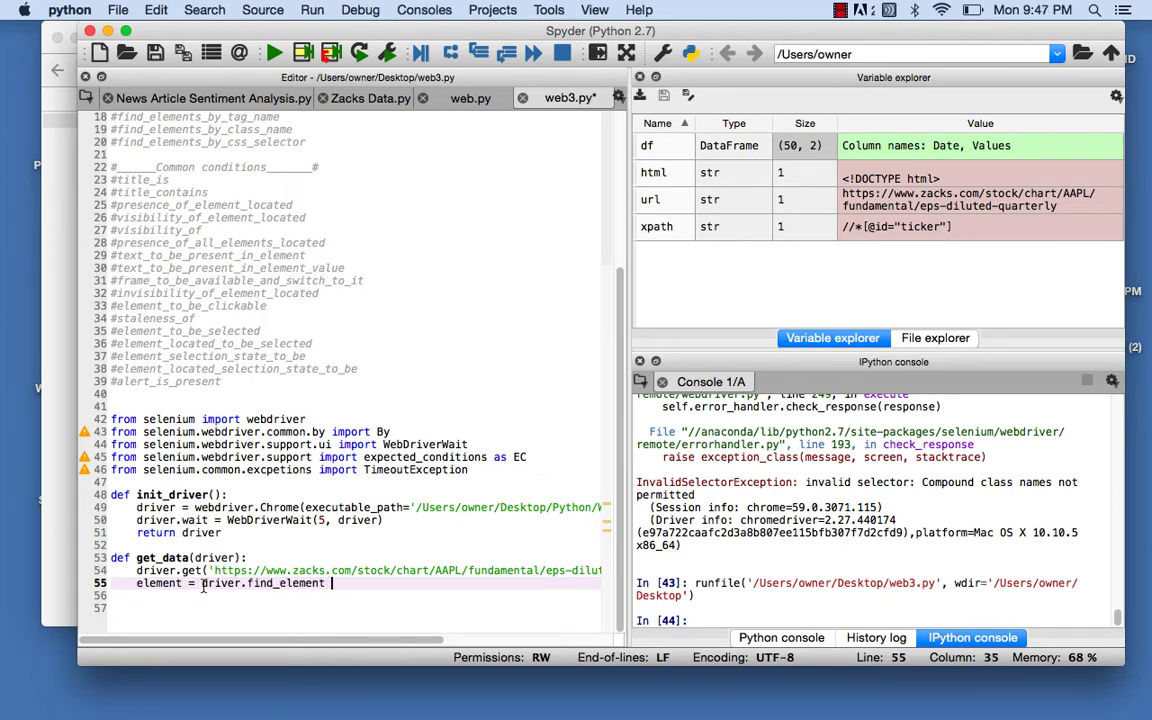
{"action": "type", "text": "()"}
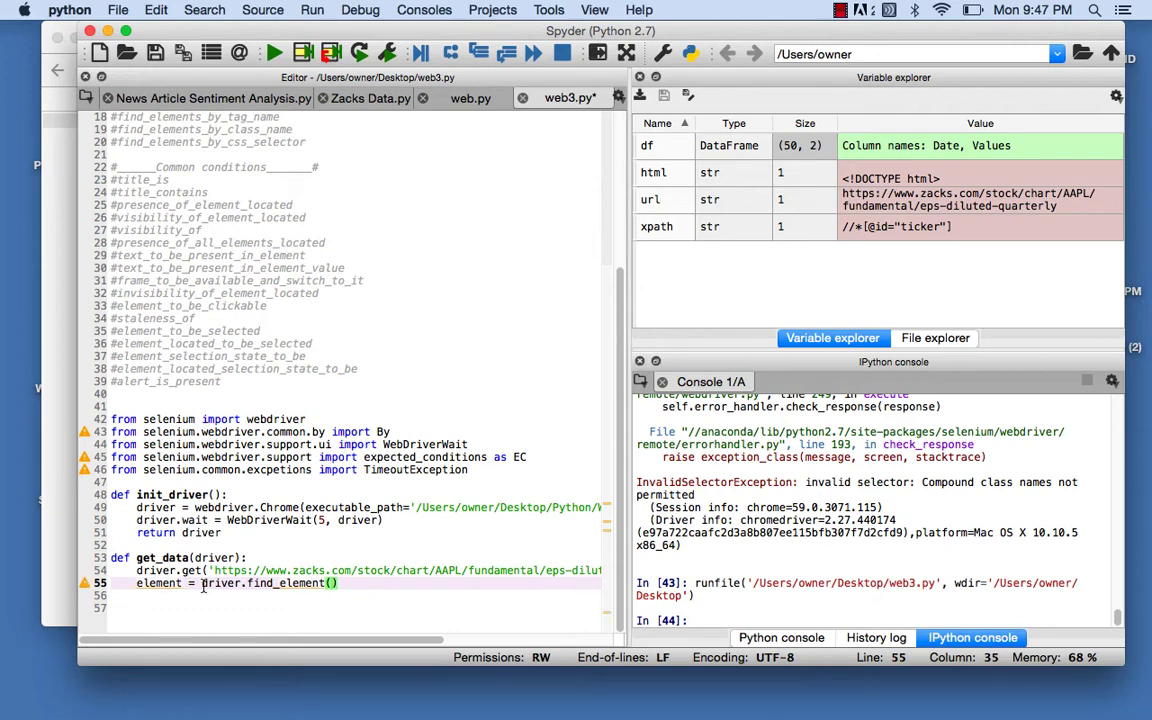
{"action": "type", "text": "B"}
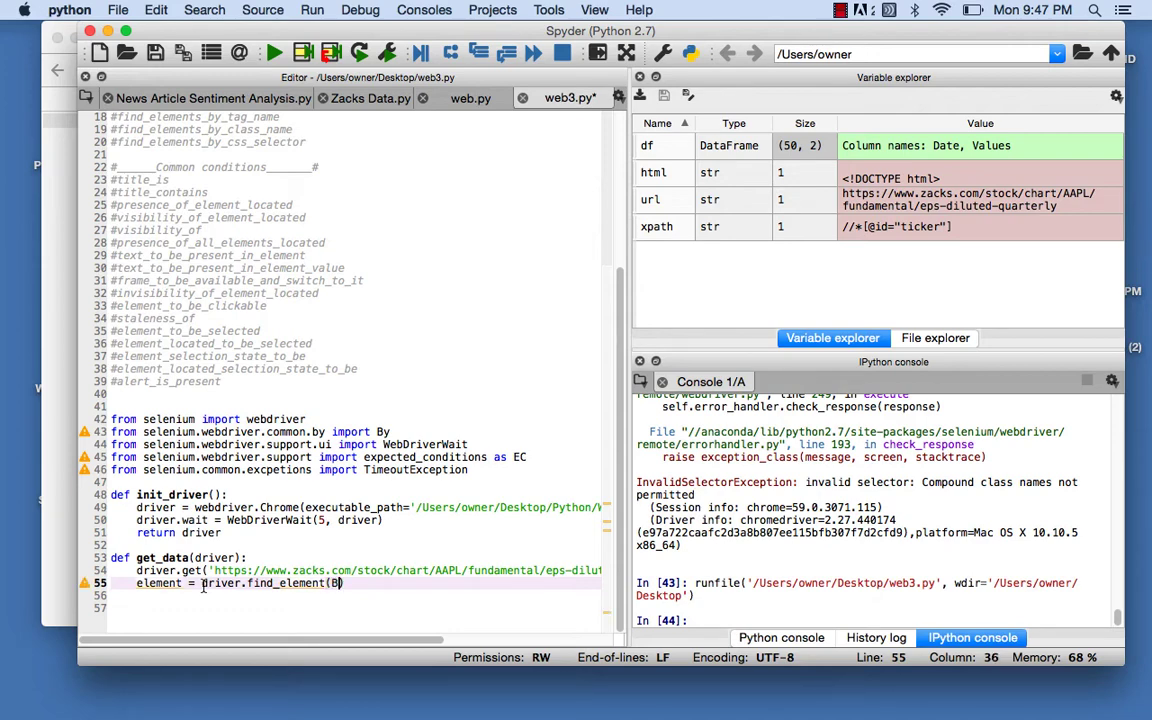
{"action": "type", "text": "y."}
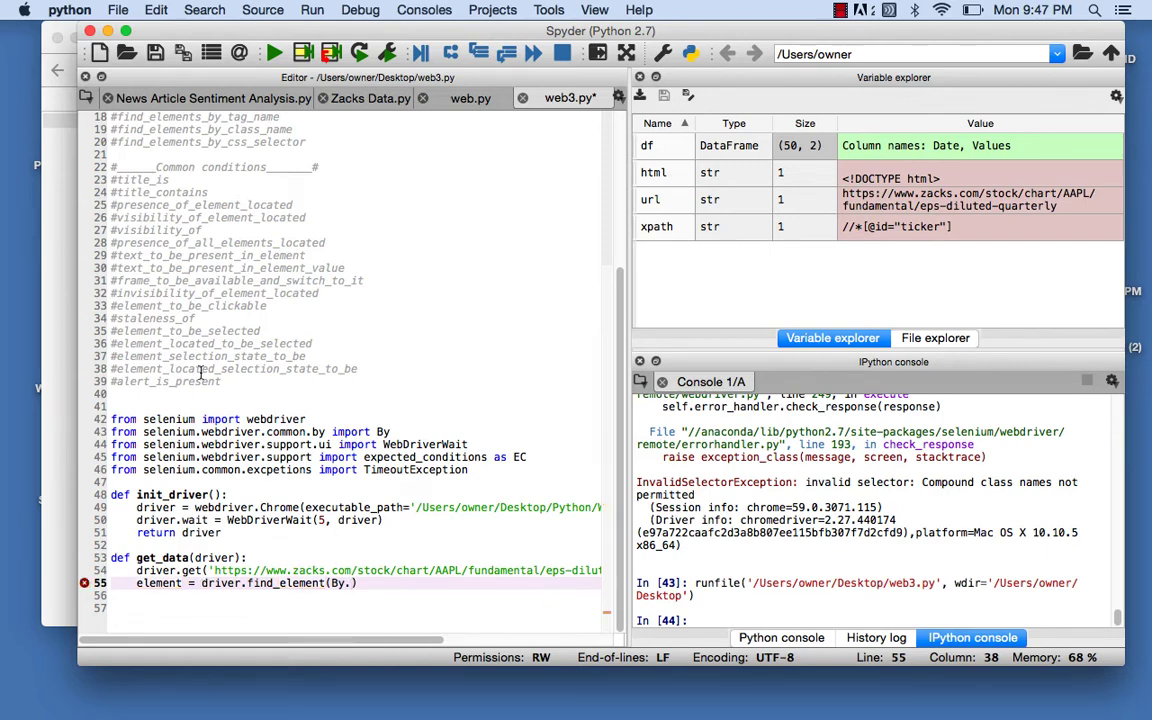
{"action": "scroll", "scroll_direction": "up", "scroll_amount": 3}
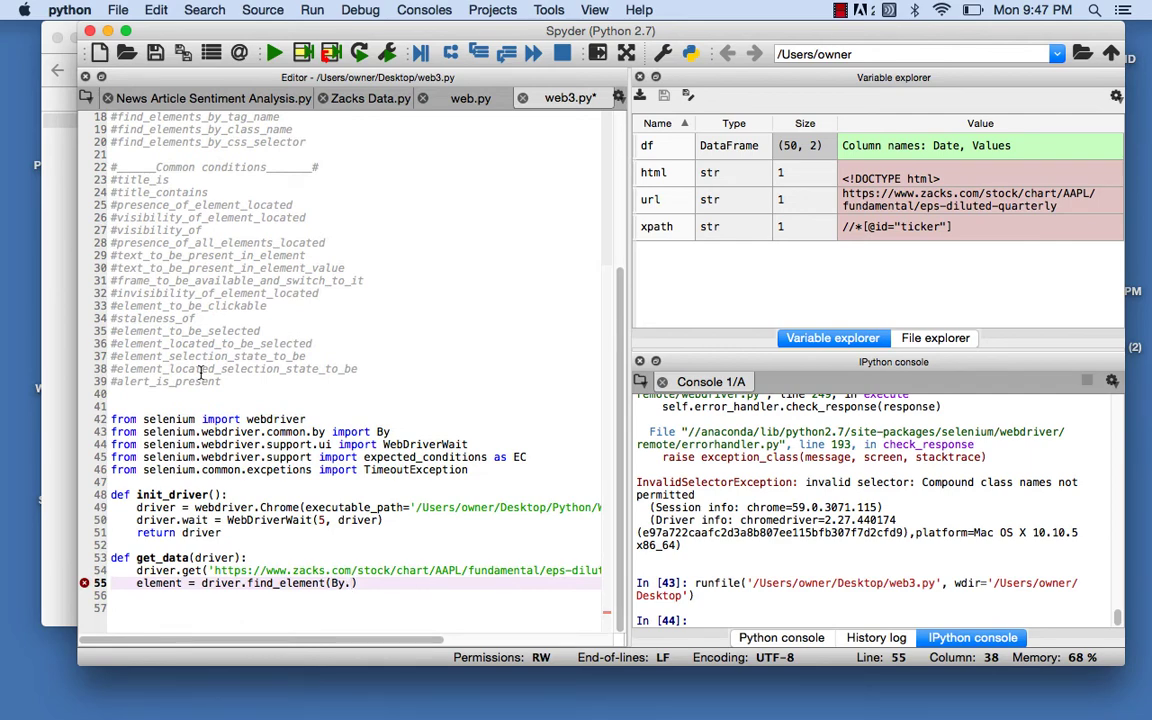
{"action": "scroll", "scroll_direction": "up", "scroll_amount": 3}
{"action": "type", "text": "print element.text"}
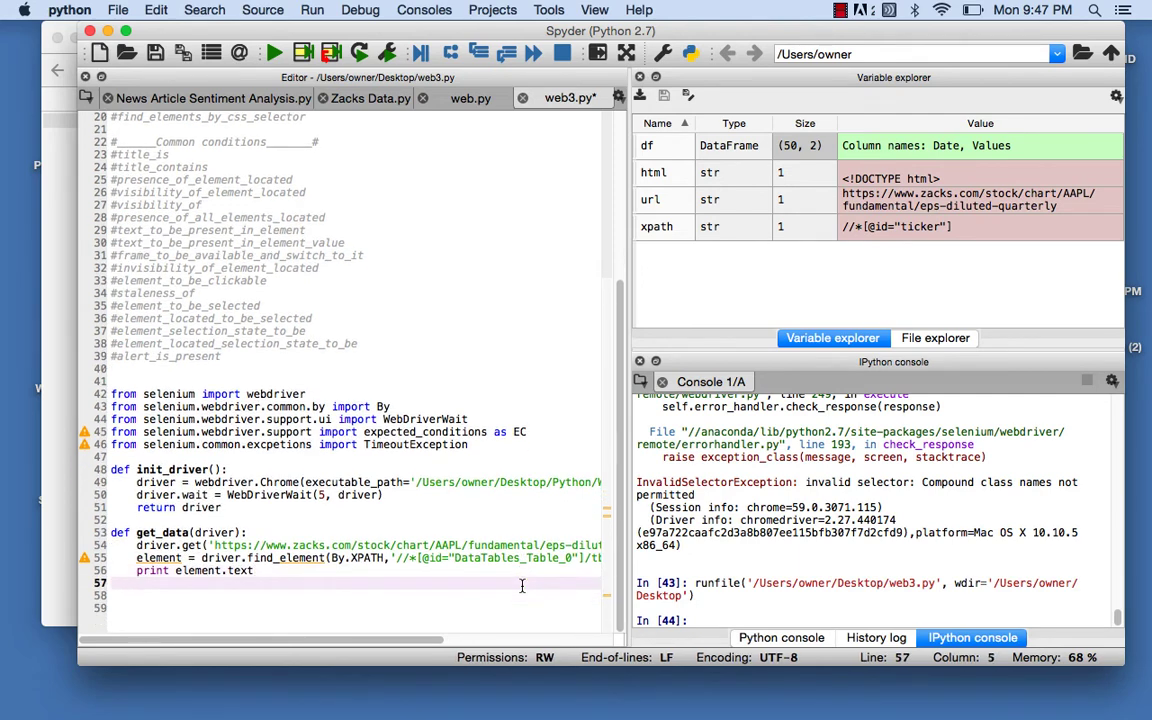
Step: Append driver = init_driver() and get_data(driver) to web3.py and run it
{"action": "key", "text": "Return"}
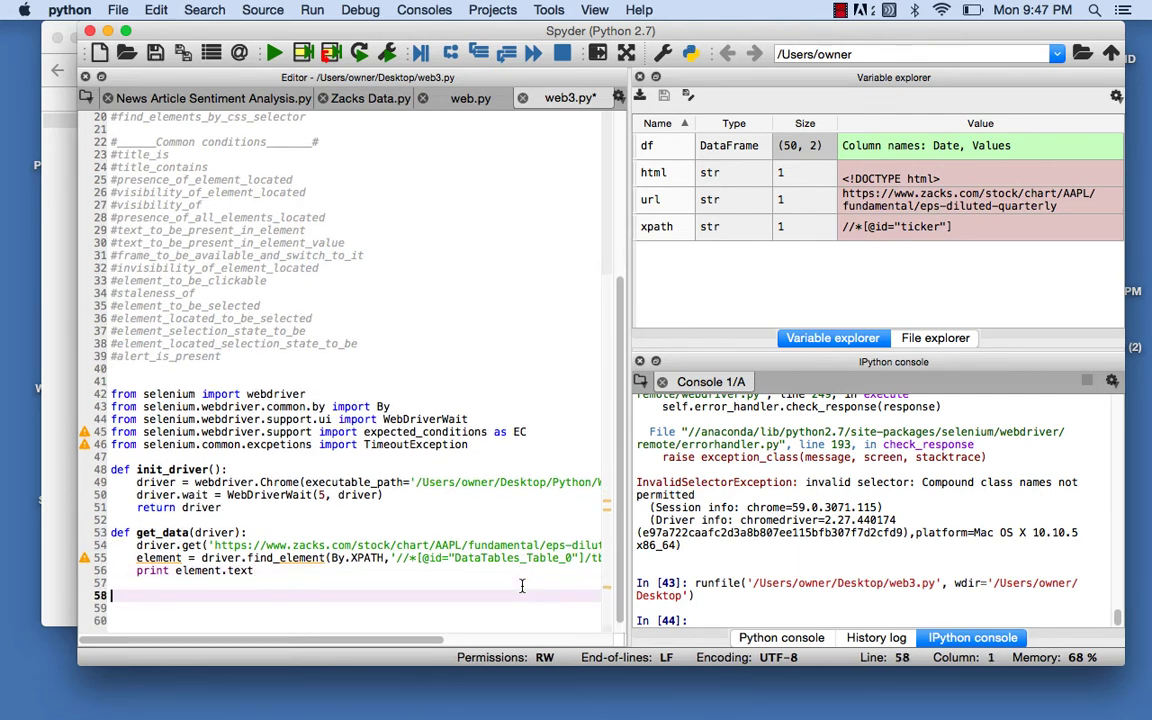
{"action": "type", "text": "in"}
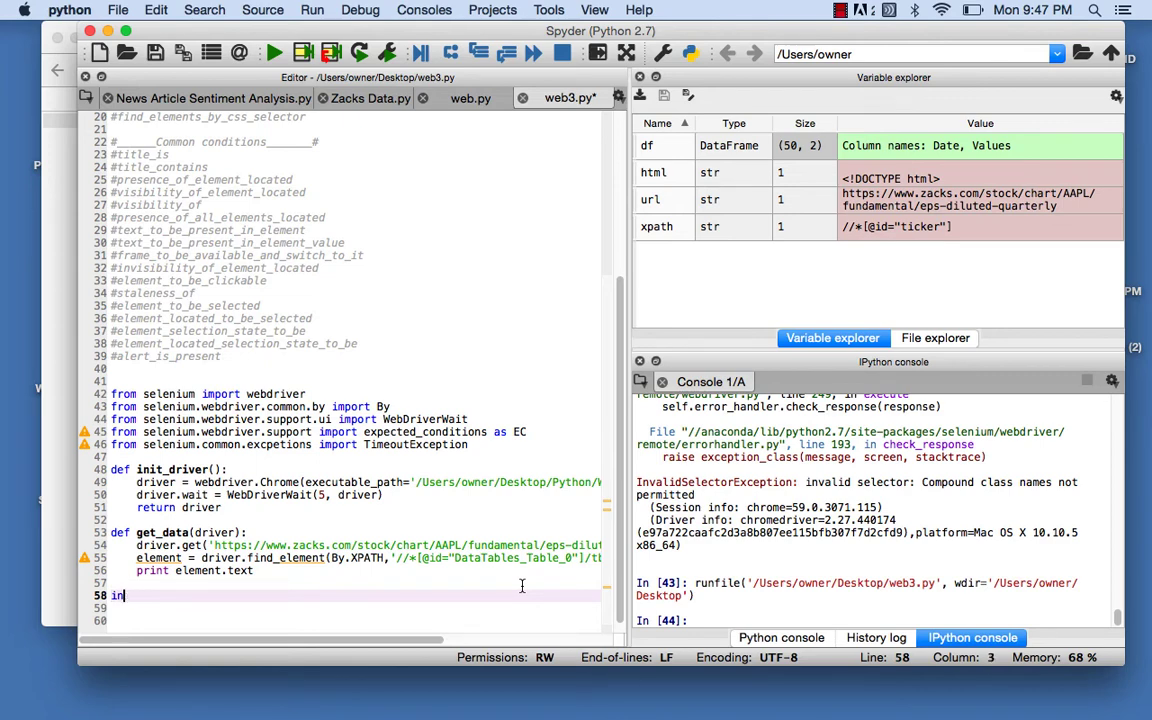
{"action": "type", "text": "driver = init_driver("}
{"action": "left_click", "coordinate": [341, 608]}
{"action": "type", "text": "get_"}
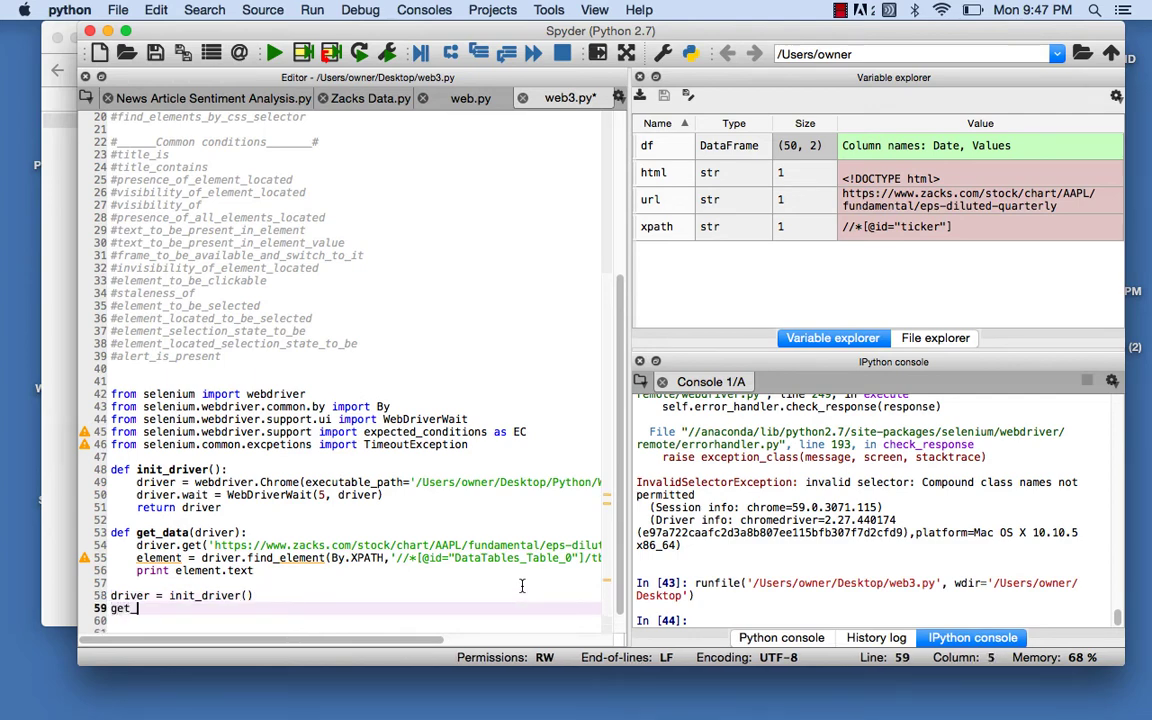
{"action": "type", "text": "data()"}
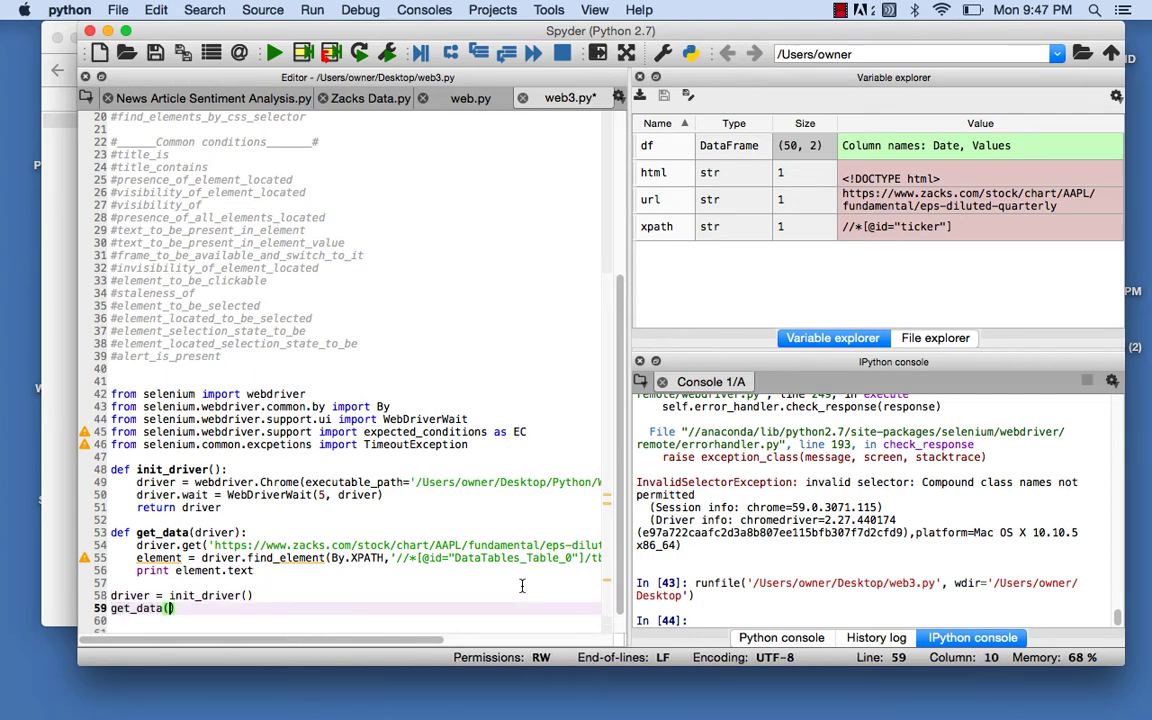
{"action": "type", "text": "driver"}
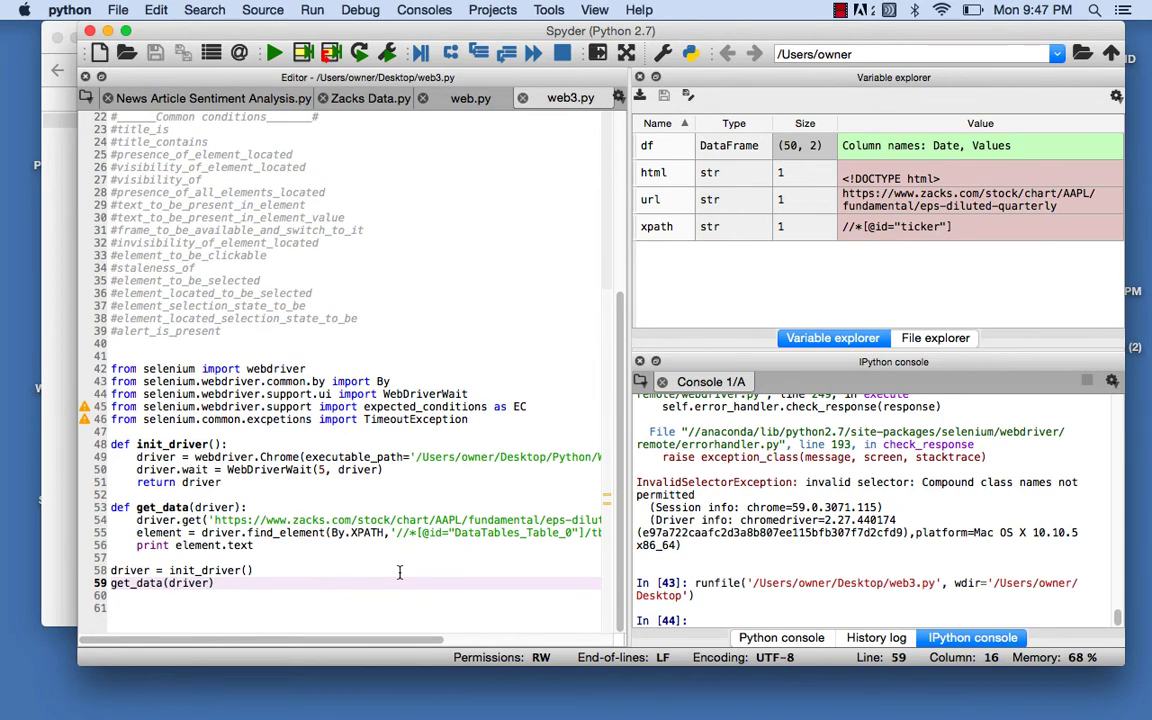
{"action": "left_click", "coordinate": [273, 53]}
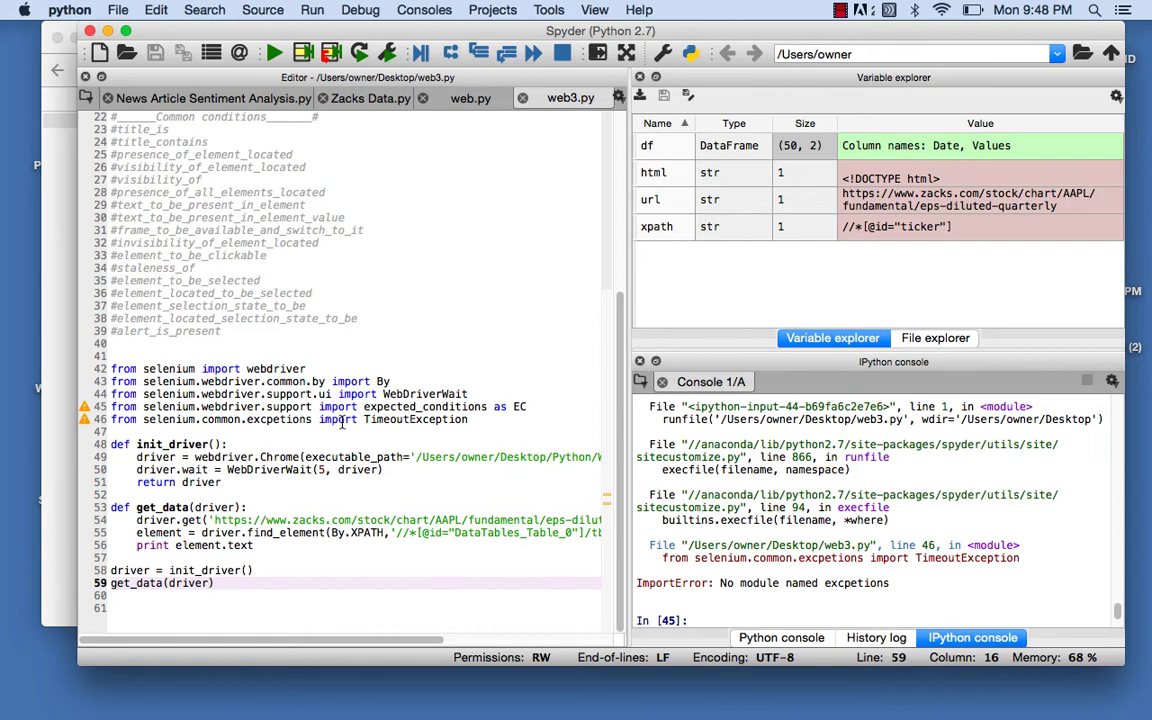
Step: Correct 'excpetions' to 'exceptions' on line 46 and rerun, printing $2.10
{"action": "left_click", "coordinate": [340, 419]}
{"action": "type", "text": "e"}
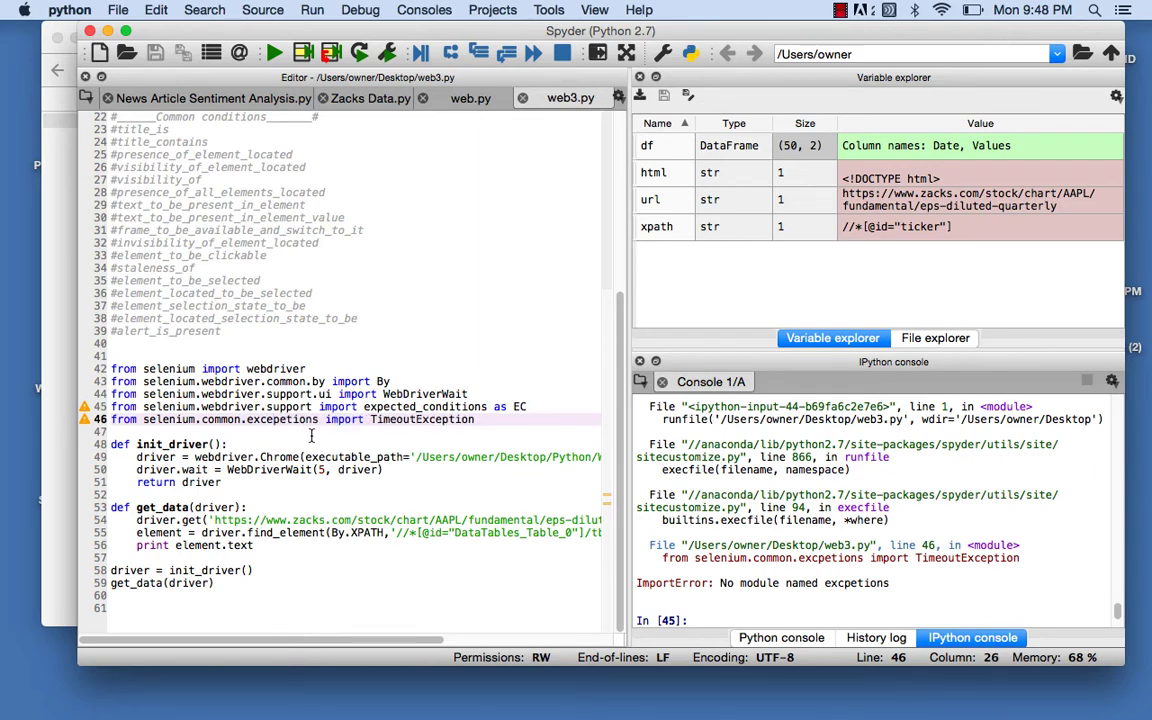
{"action": "type", "text": "s"}
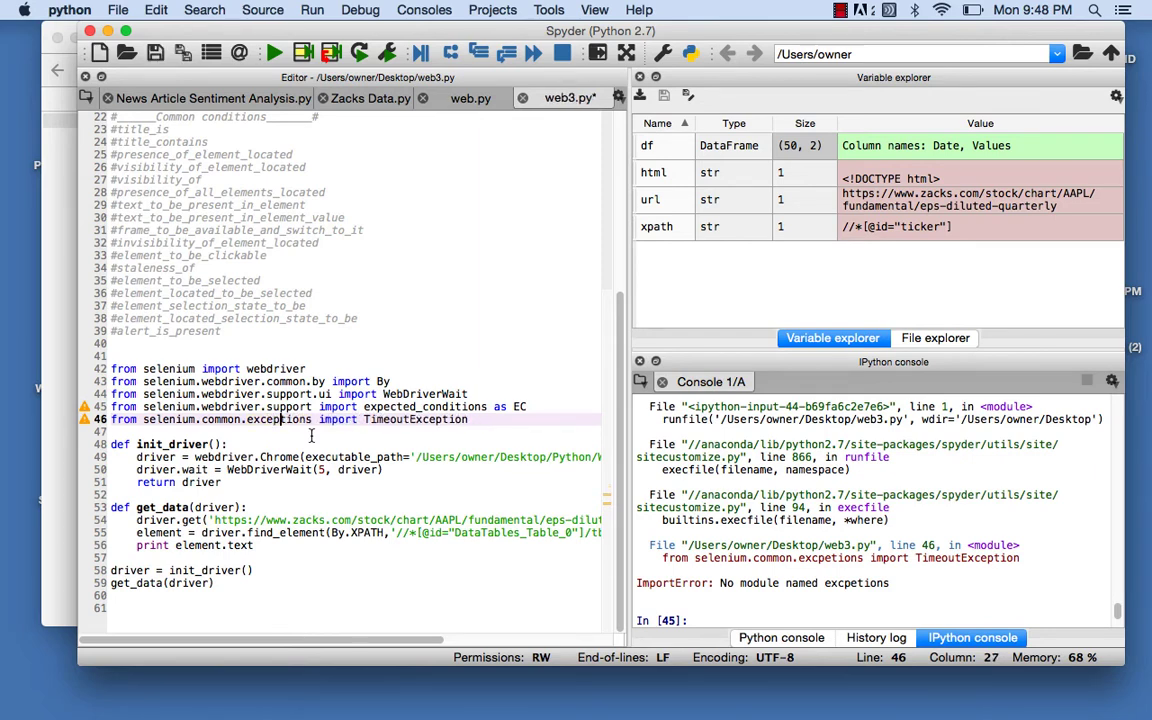
{"action": "left_click", "coordinate": [273, 53]}
{"action": "type", "text": "wait.until("}
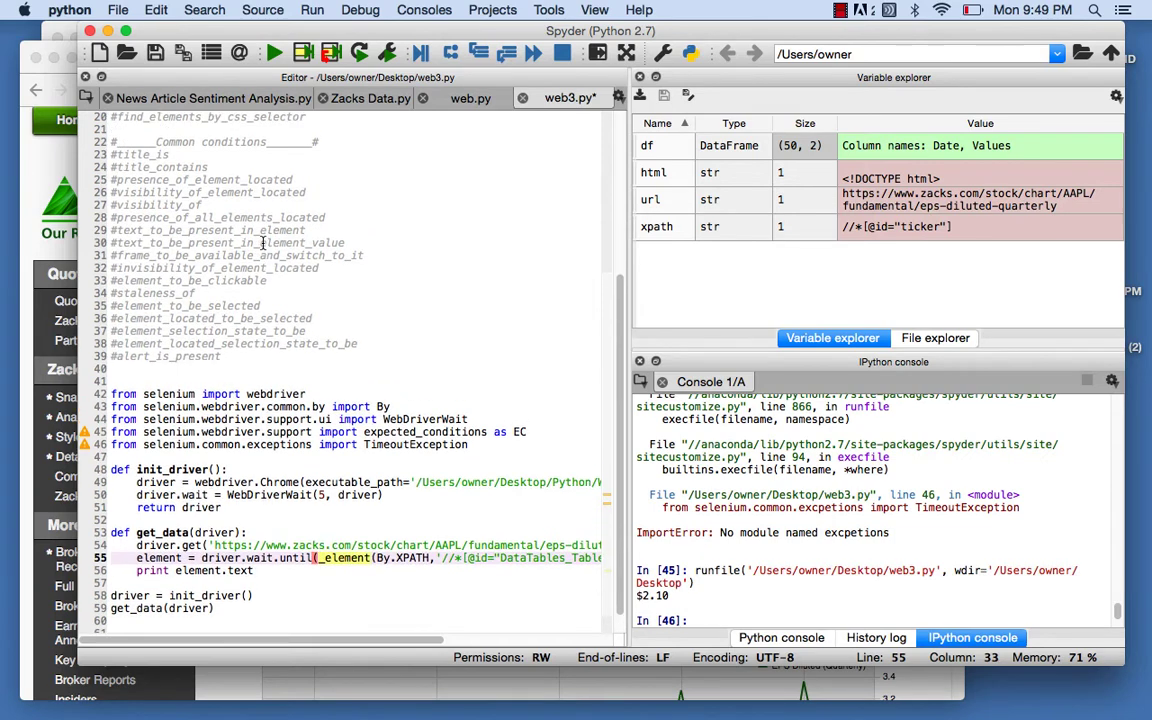
Step: Rewrite line 55 as driver.wait.until(EC.presence_of_element_located((By.XPATH, …)))
{"action": "scroll", "scroll_direction": "up", "scroll_amount": 3}
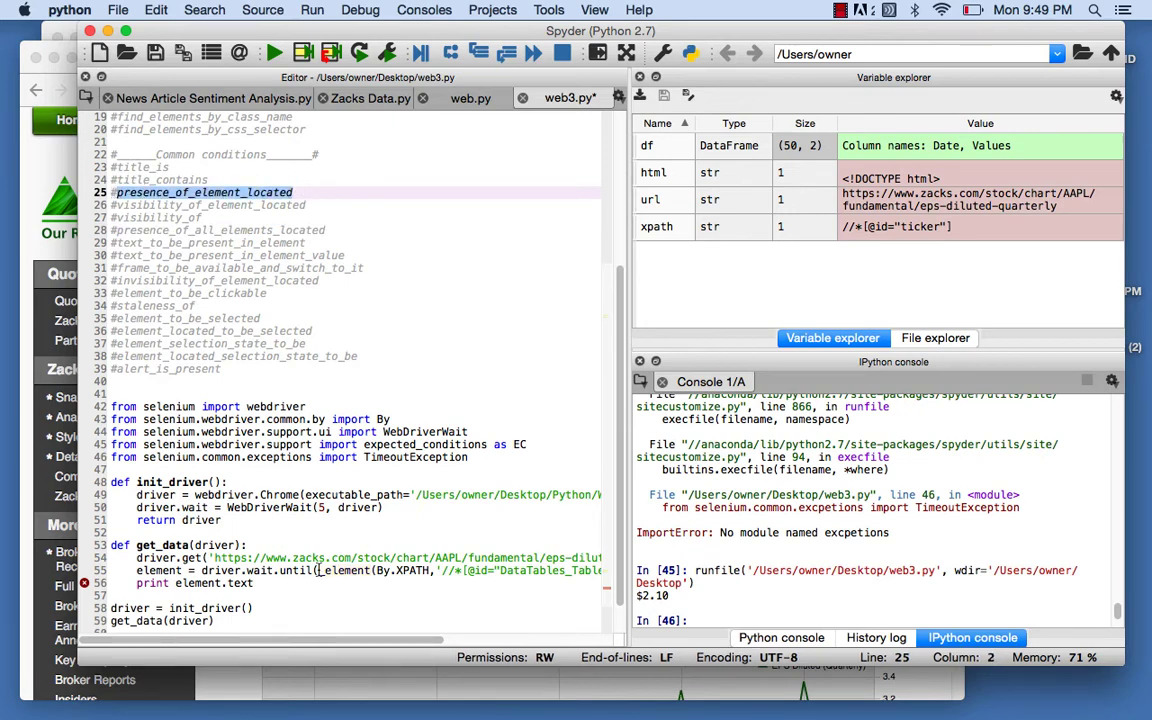
{"action": "left_click", "coordinate": [320, 570]}
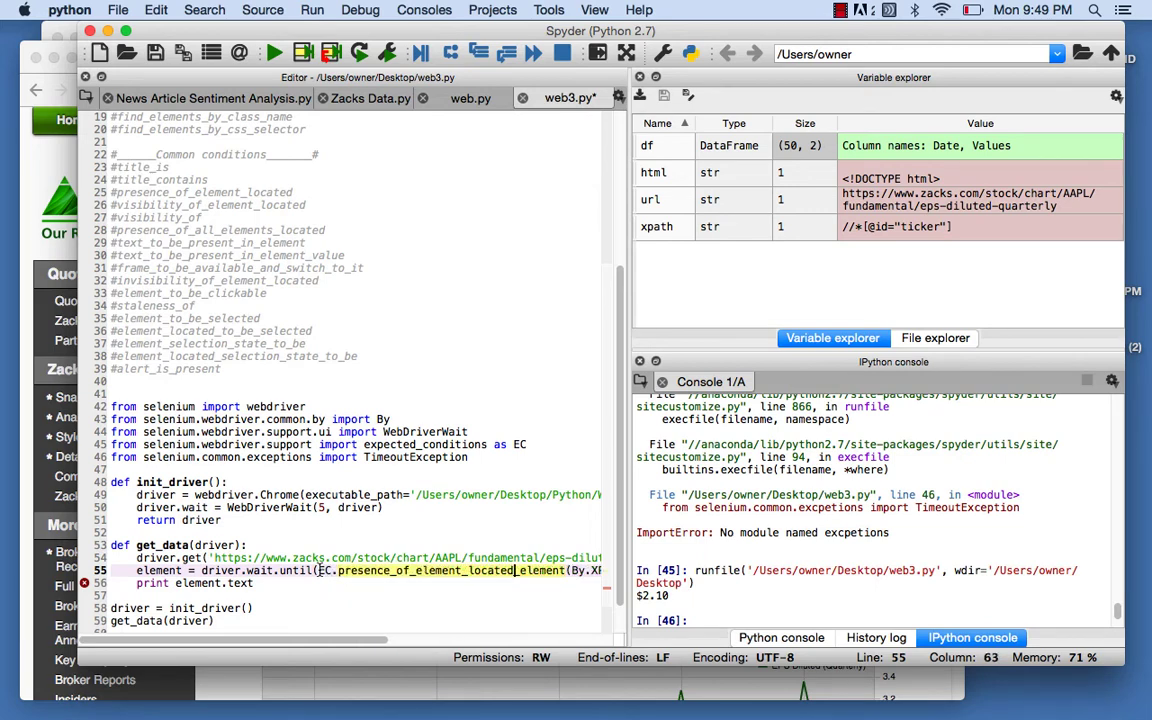
{"action": "scroll", "scroll_direction": "right", "scroll_amount": 3}
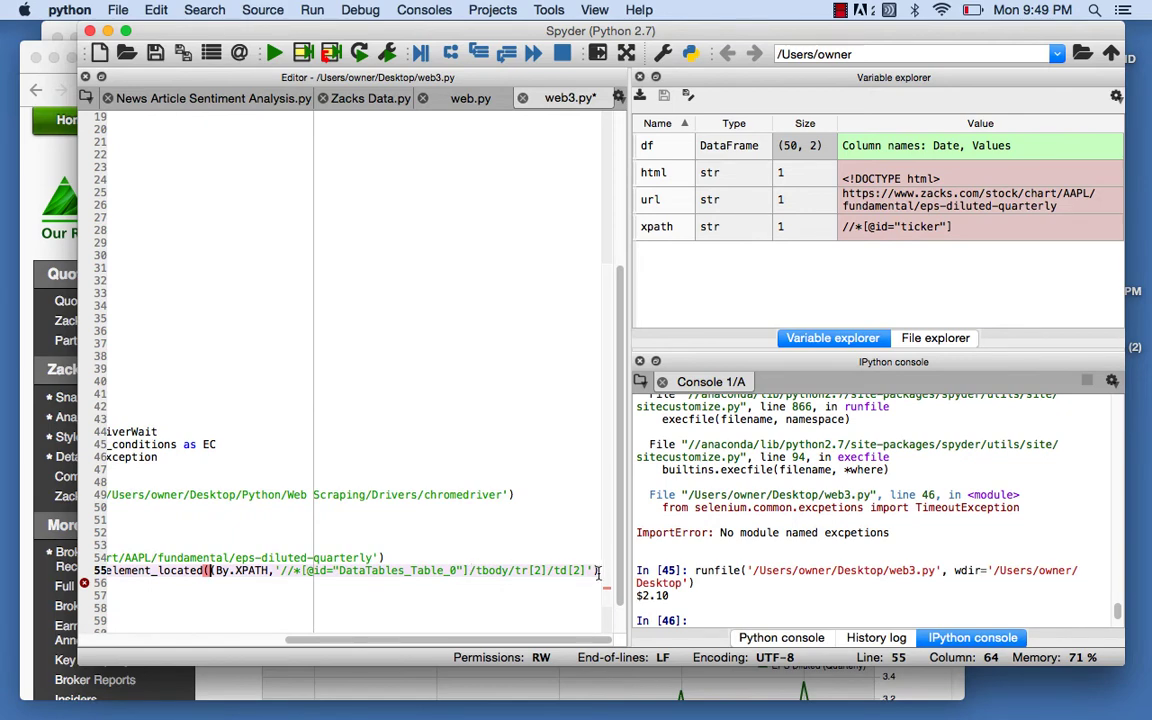
{"action": "scroll", "scroll_direction": "left", "scroll_amount": 3}
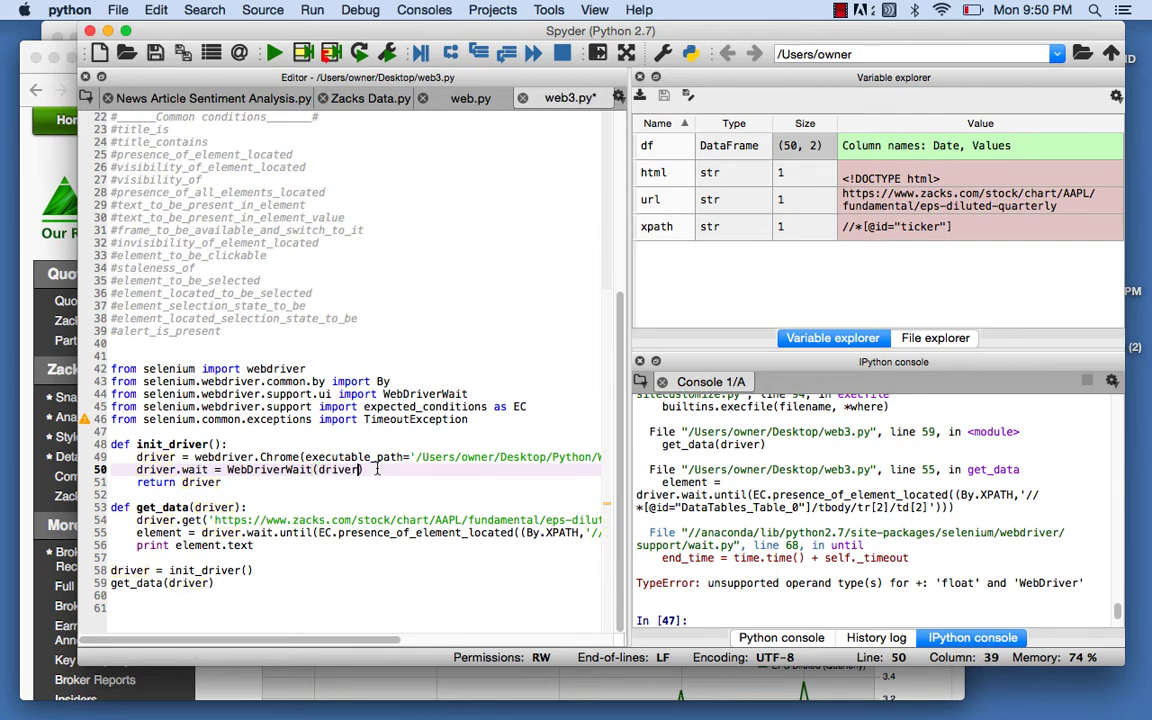
Step: Swap the WebDriverWait arguments to (driver, 5) and rerun web3.py, printing $2.10
{"action": "type", "text": ", 5"}
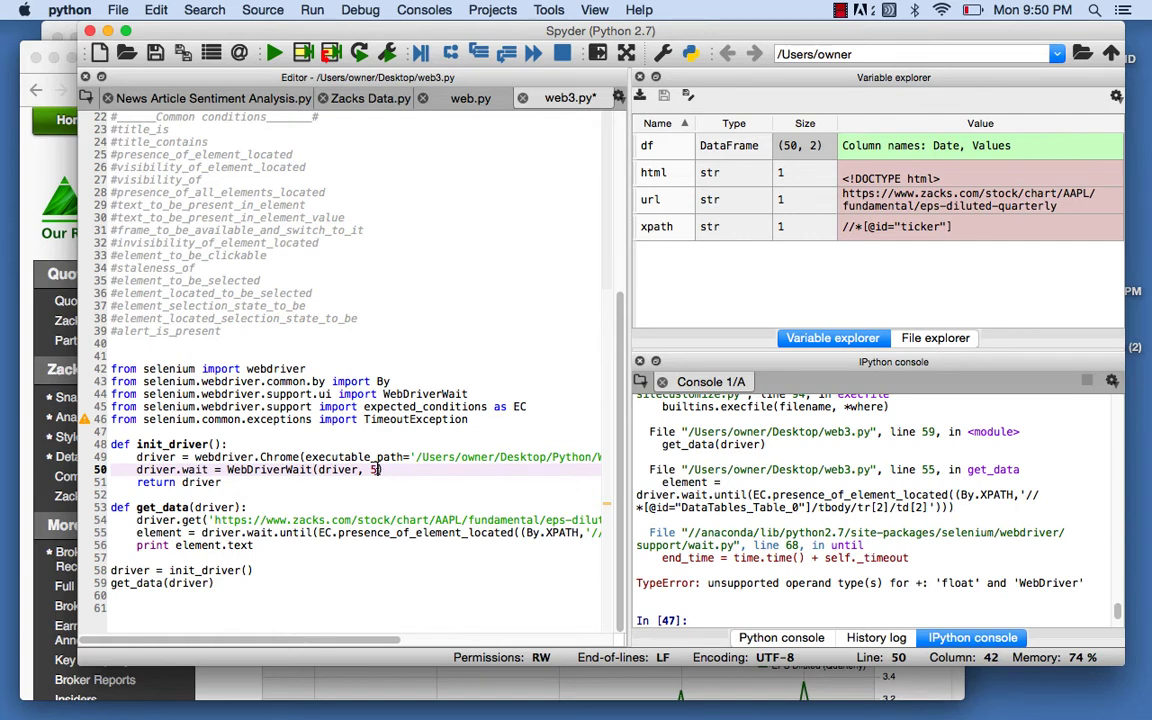
{"action": "left_click", "coordinate": [273, 53]}
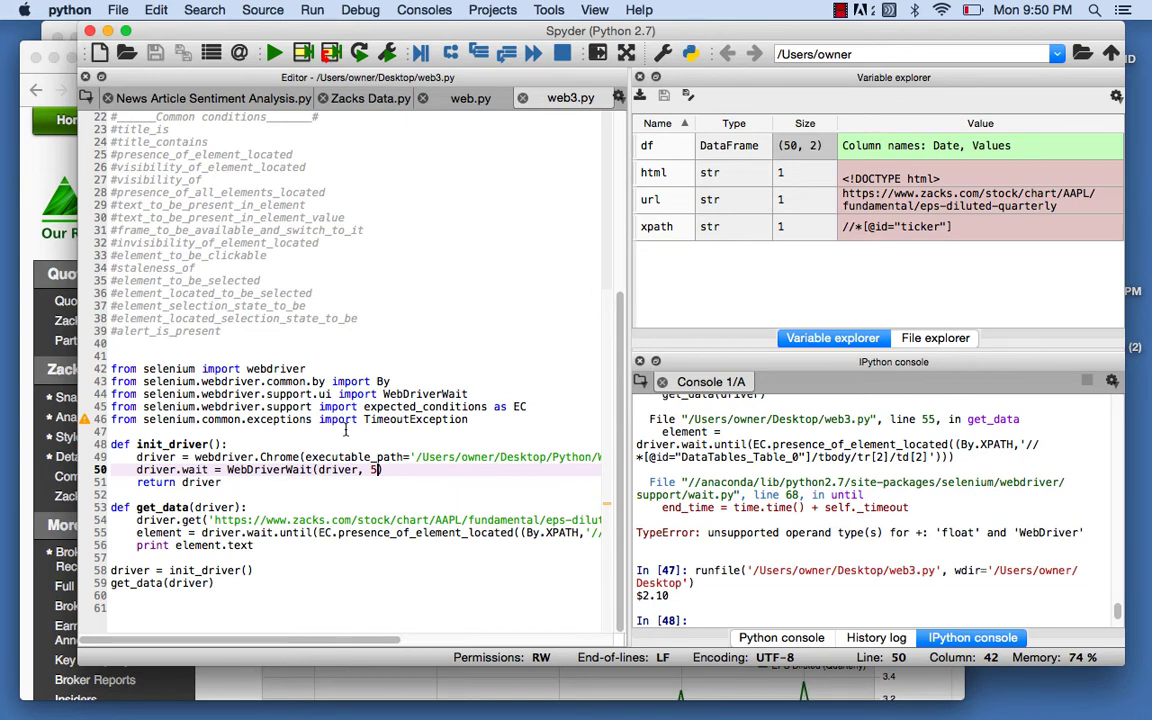
{"action": "scroll", "scroll_direction": "up", "scroll_amount": 3}
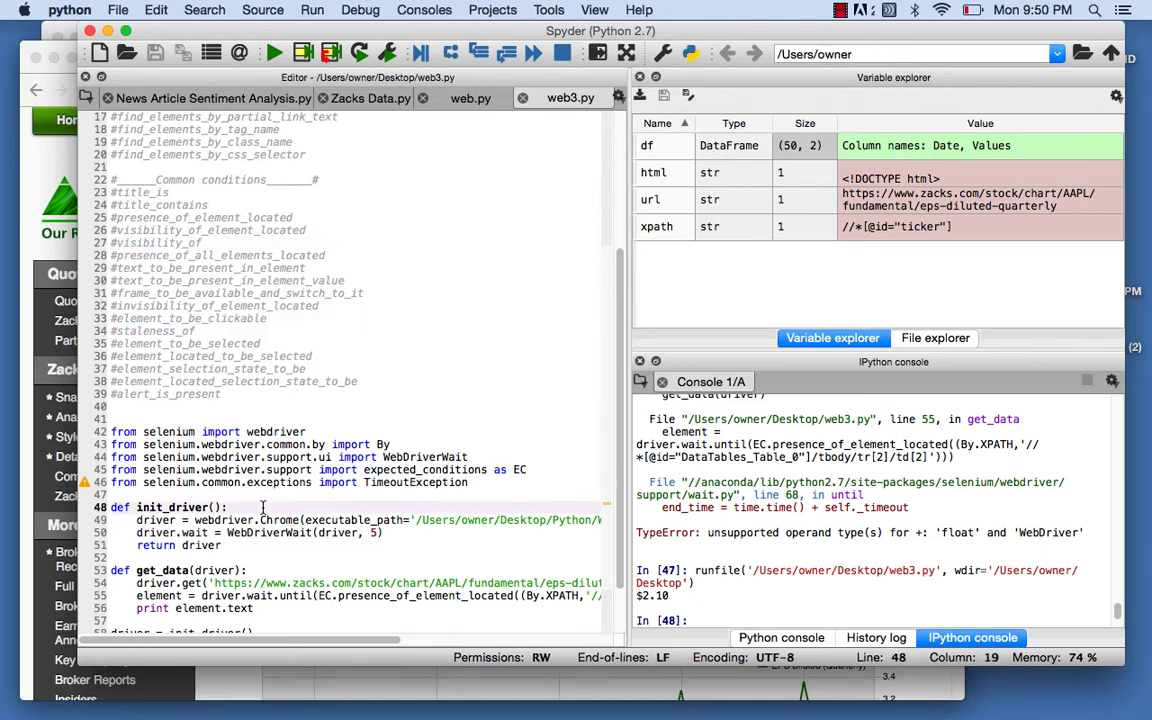
{"action": "scroll", "scroll_direction": "down", "scroll_amount": 3}
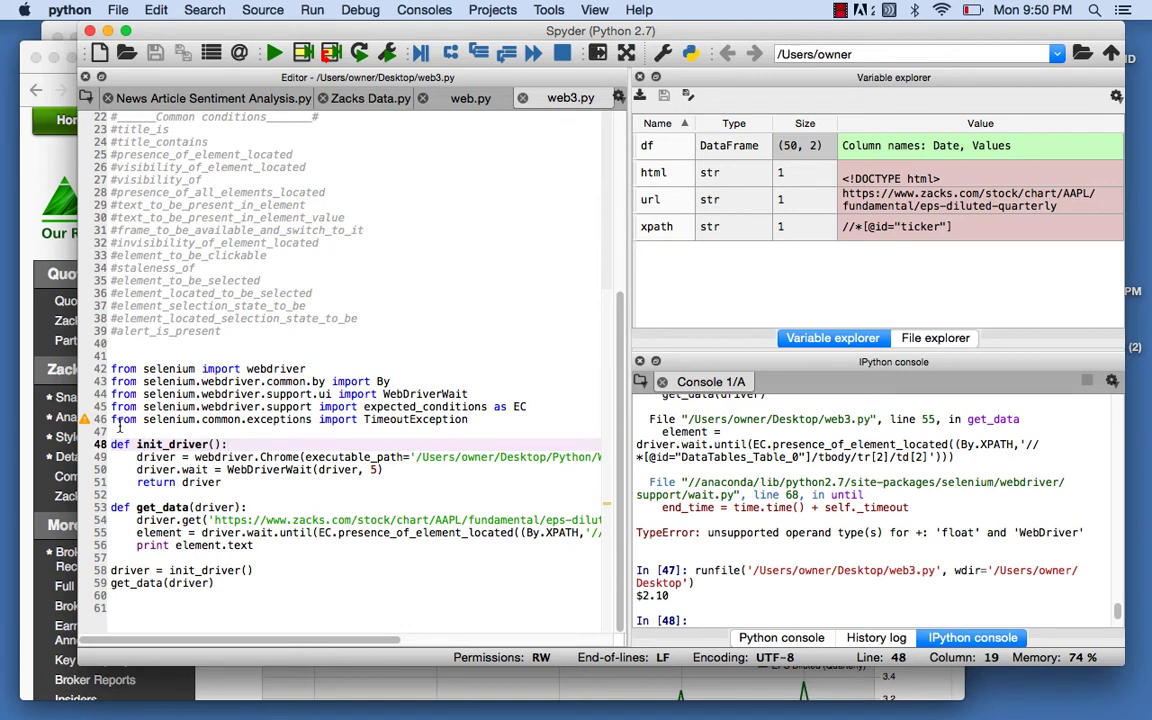
{"action": "left_click", "coordinate": [120, 431]}
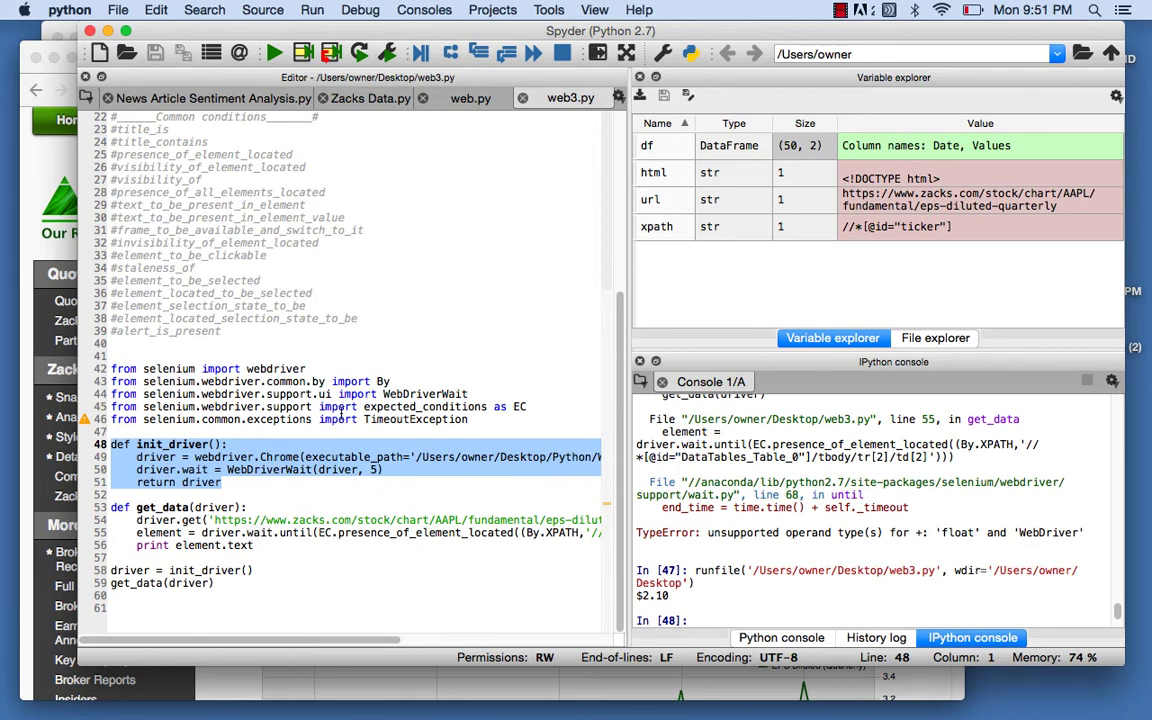
{"action": "mouse_move", "coordinate": [295, 485]}
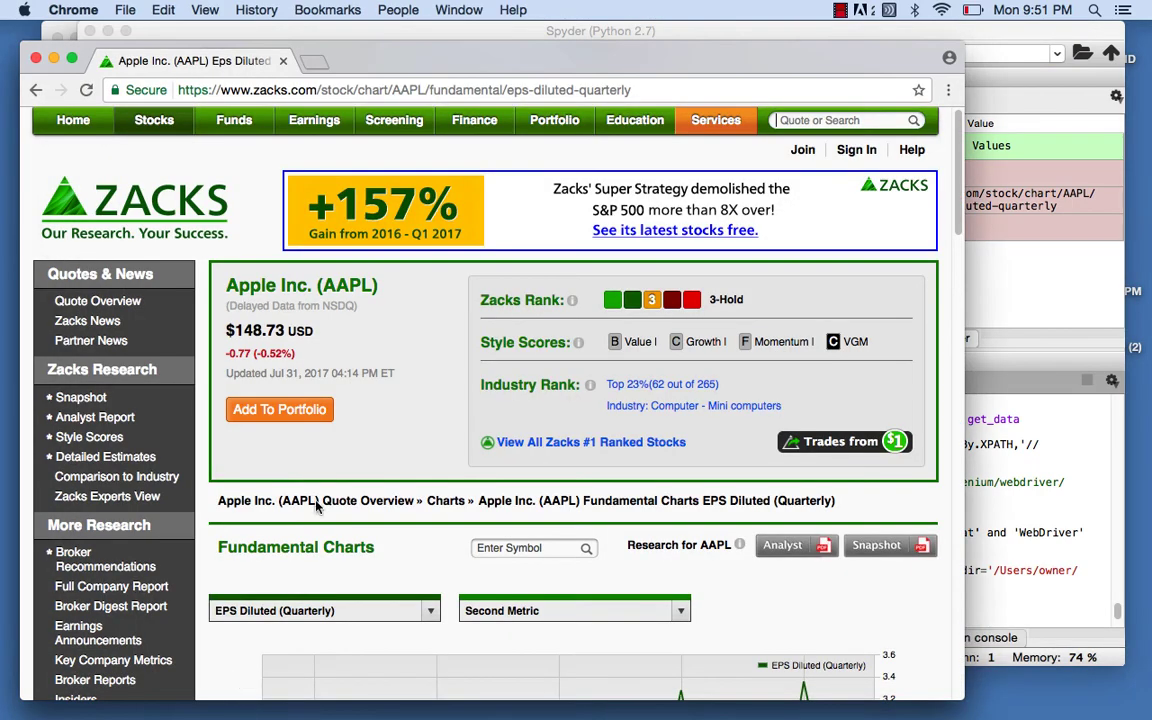
Step: Page the EPS Diluted (Quarterly) table through pages 4 and 5 to entries 41–50
{"action": "scroll", "scroll_direction": "down", "scroll_amount": 3}
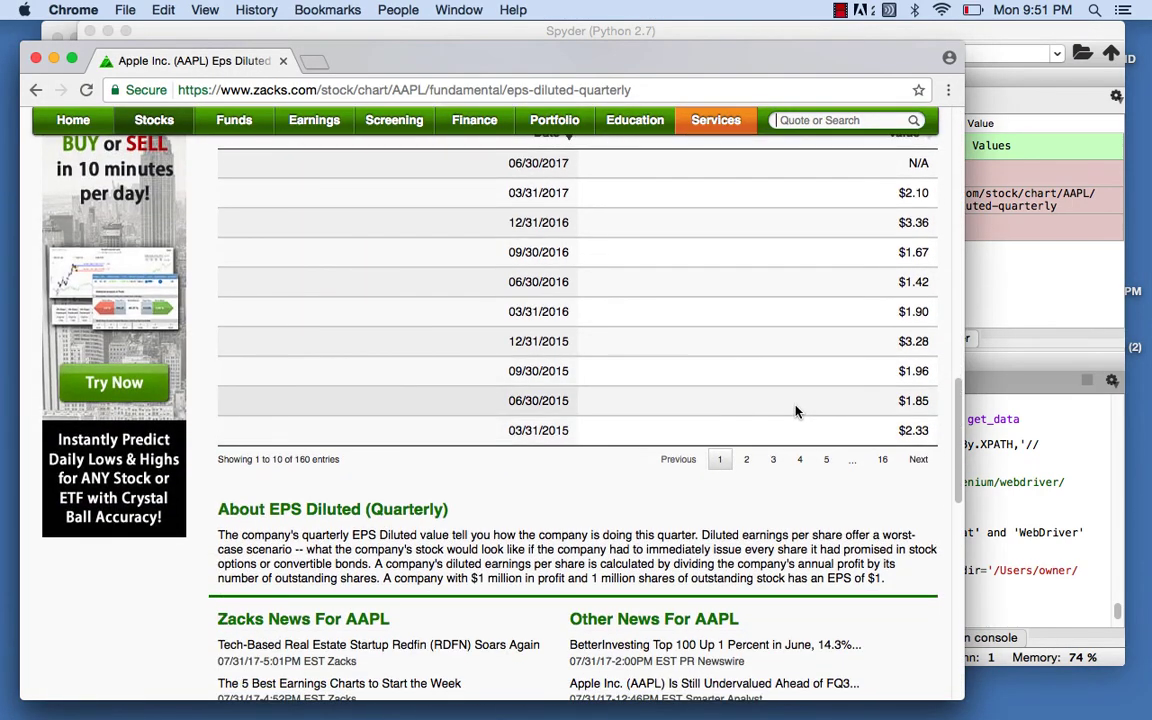
{"action": "left_click", "coordinate": [799, 459]}
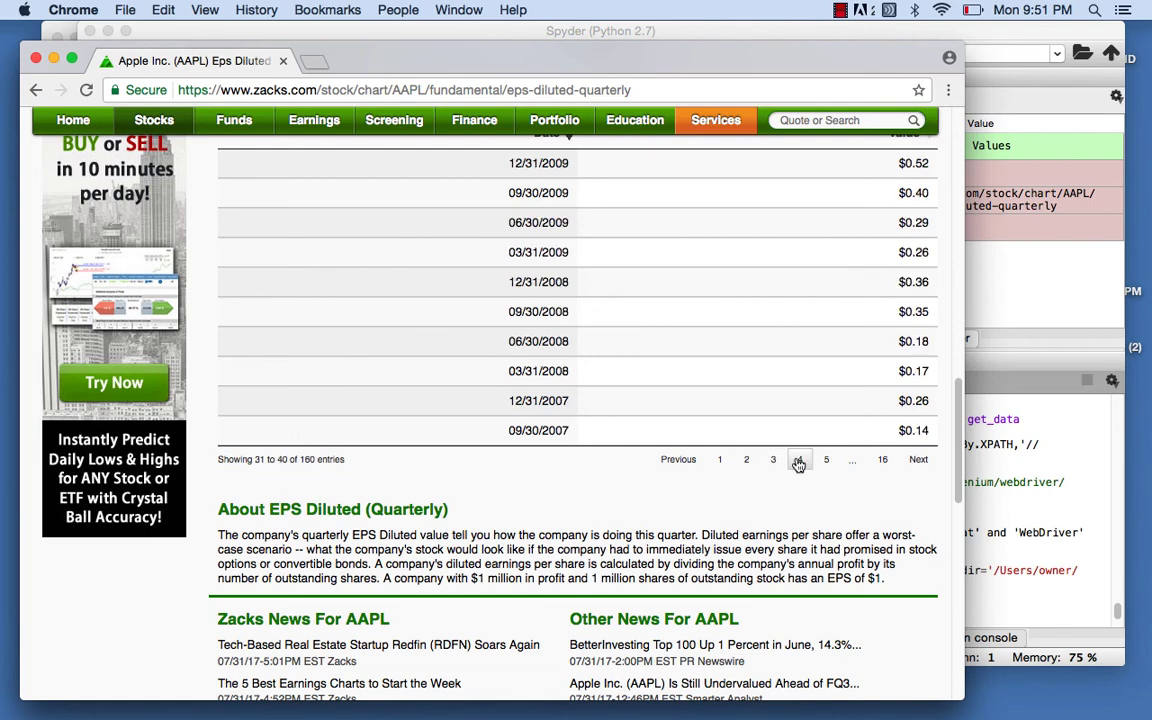
{"action": "left_click", "coordinate": [799, 459]}
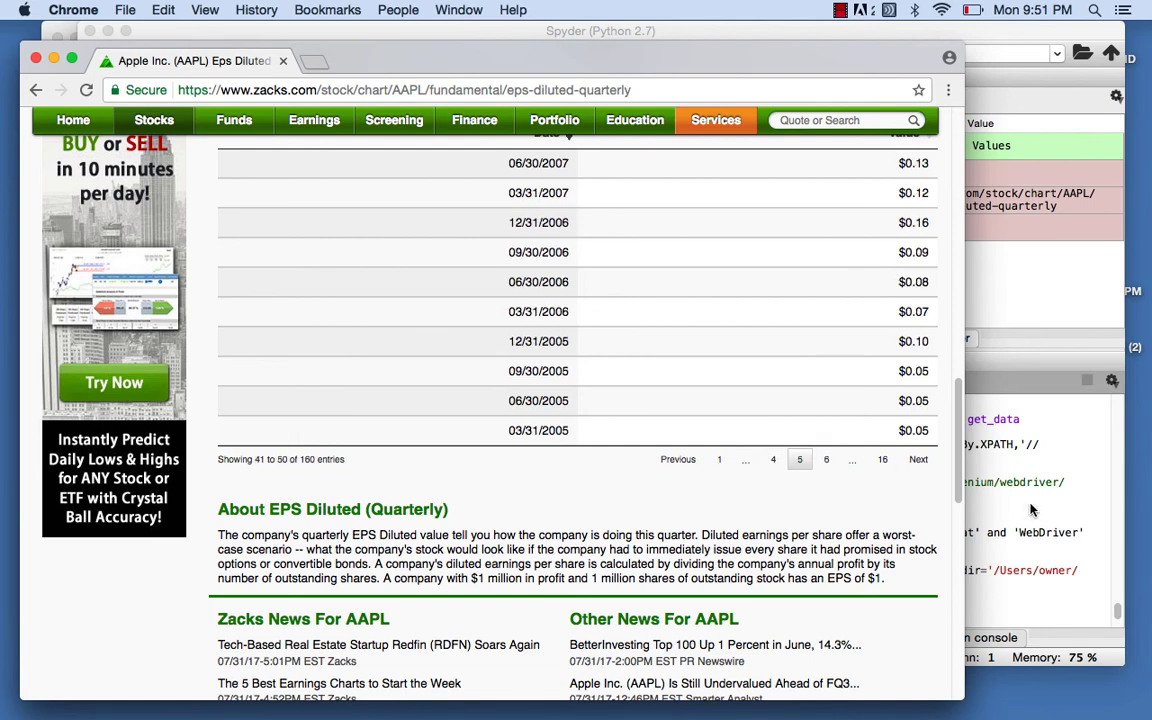